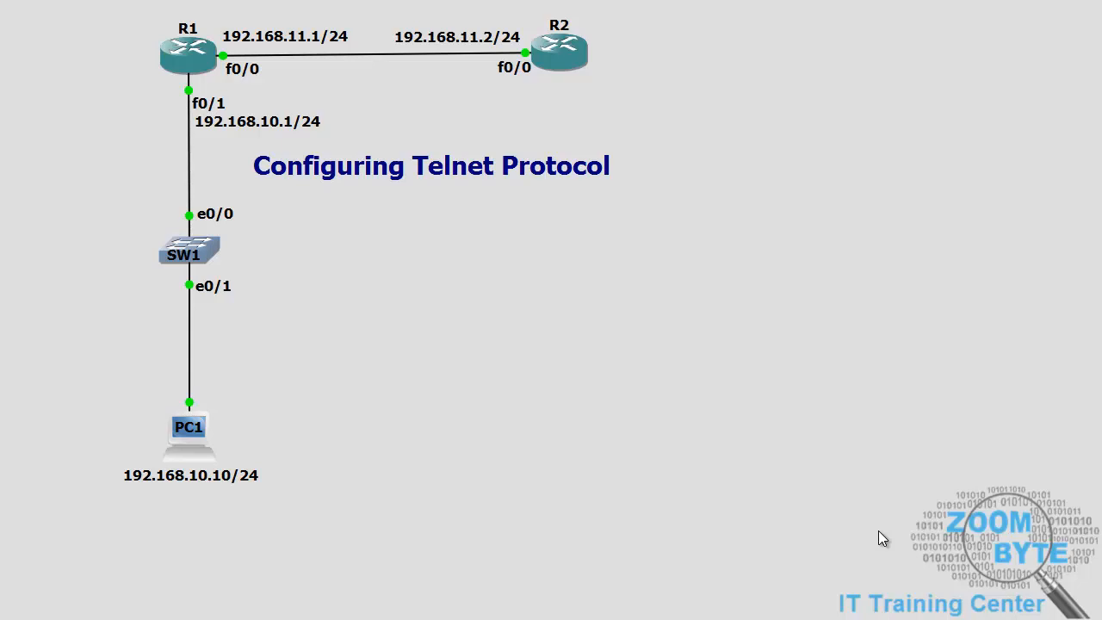
pyautogui.moveTo(875, 540)
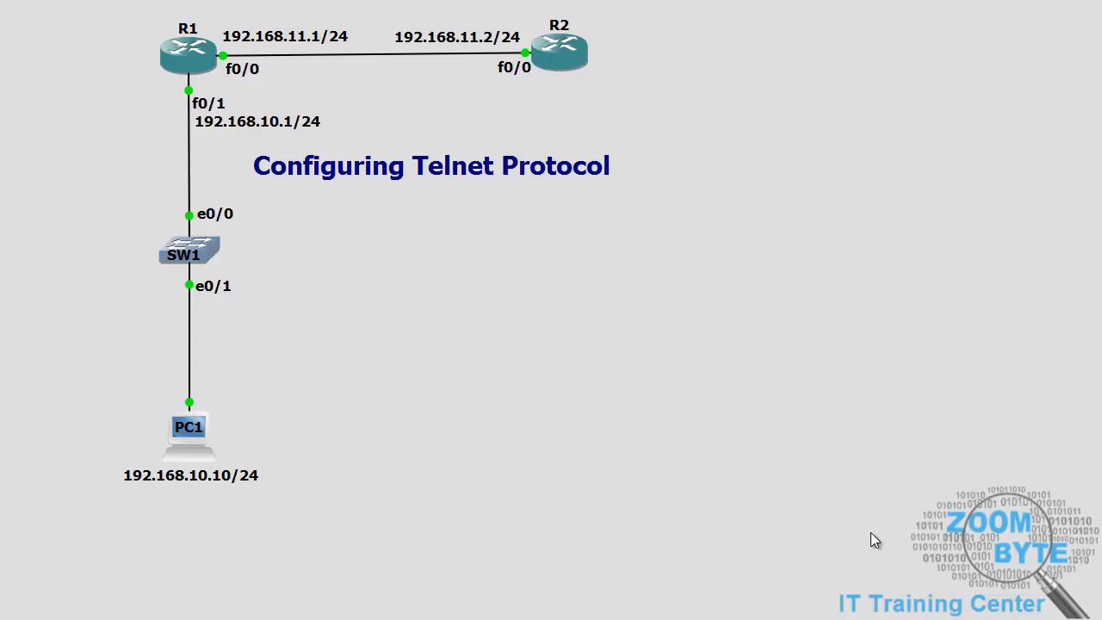
pyautogui.moveTo(327, 55)
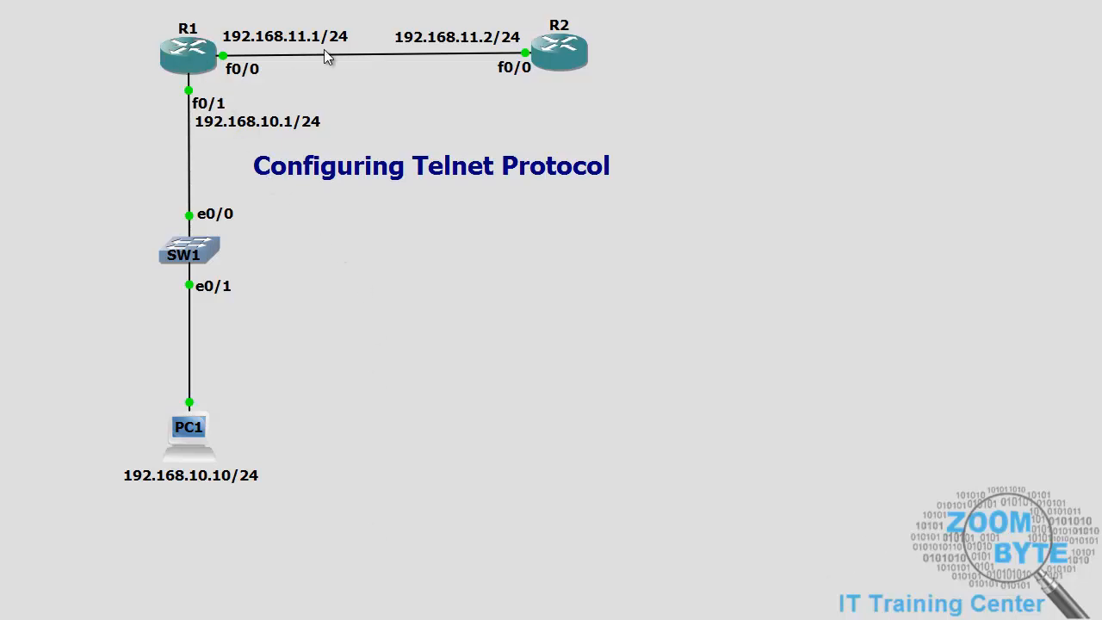
pyautogui.moveTo(272, 44)
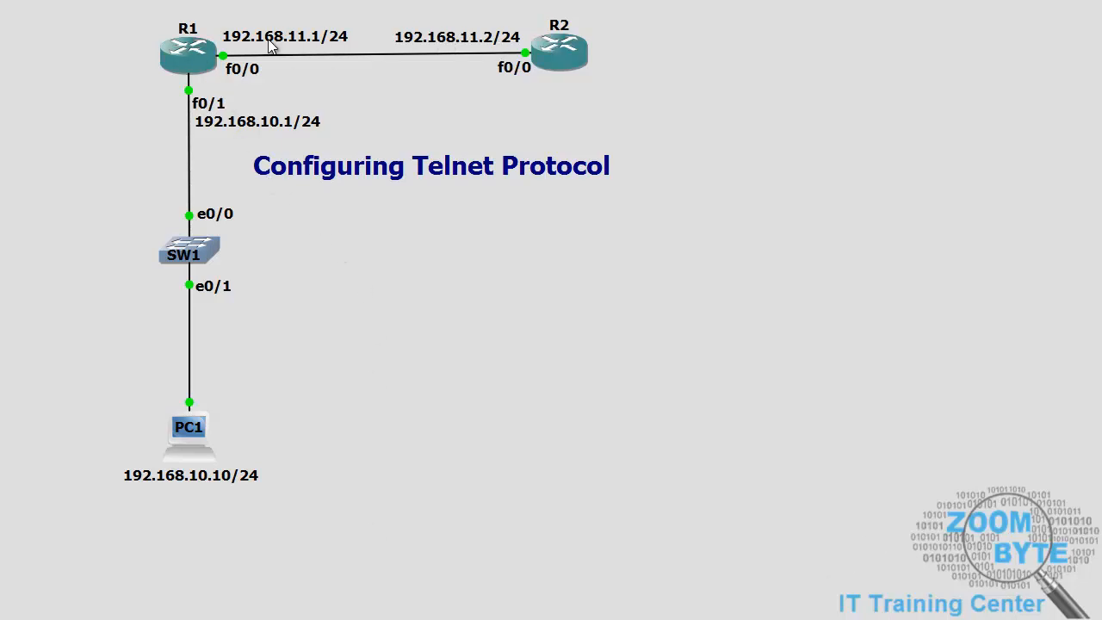
pyautogui.moveTo(480, 53)
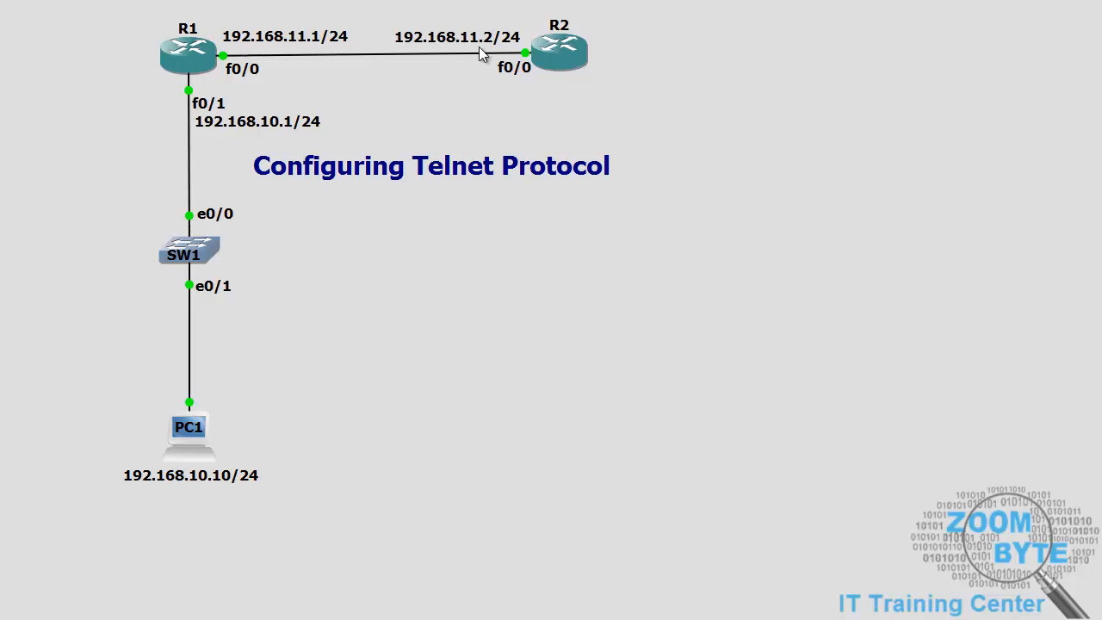
pyautogui.moveTo(233, 331)
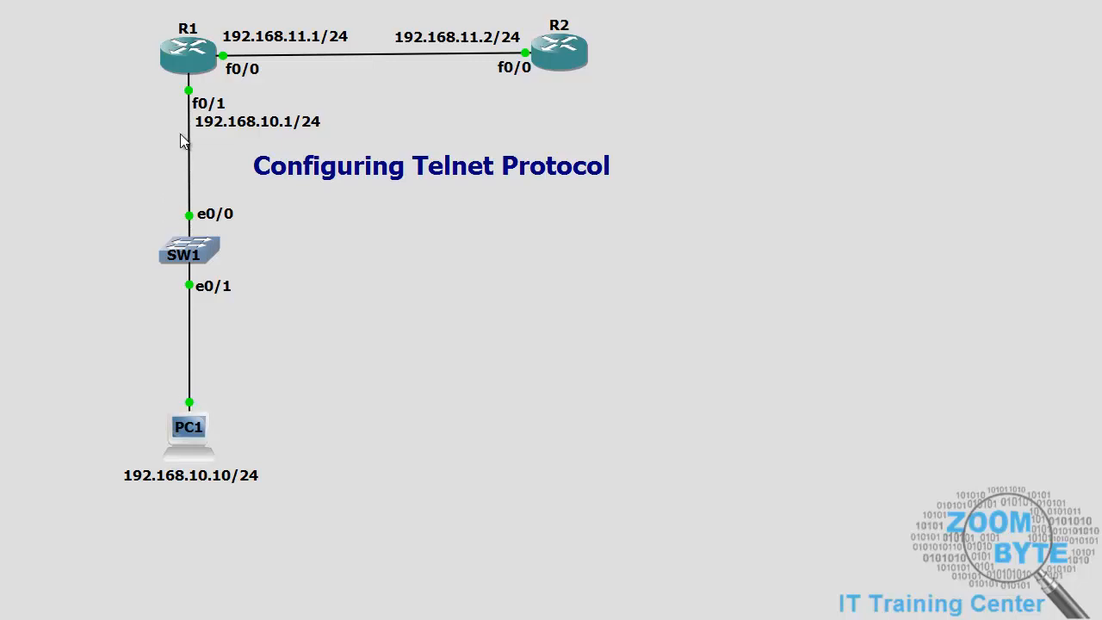
pyautogui.moveTo(399, 78)
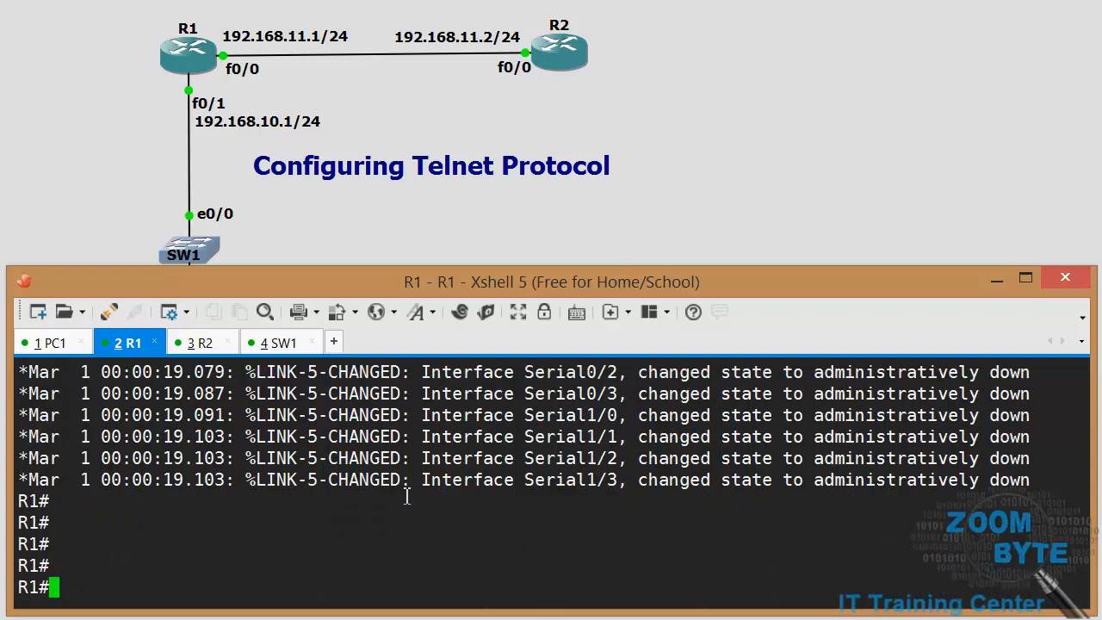
# Check R1's interface summary with show ip interface brief before configuring
pyautogui.write('show ip interface br')
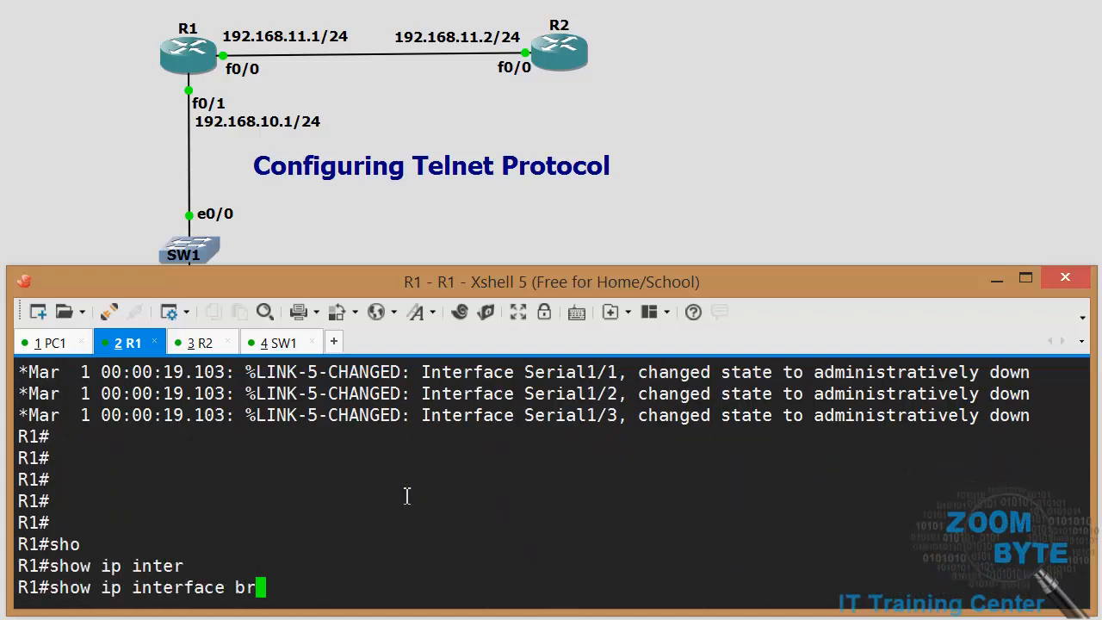
pyautogui.press('Return')
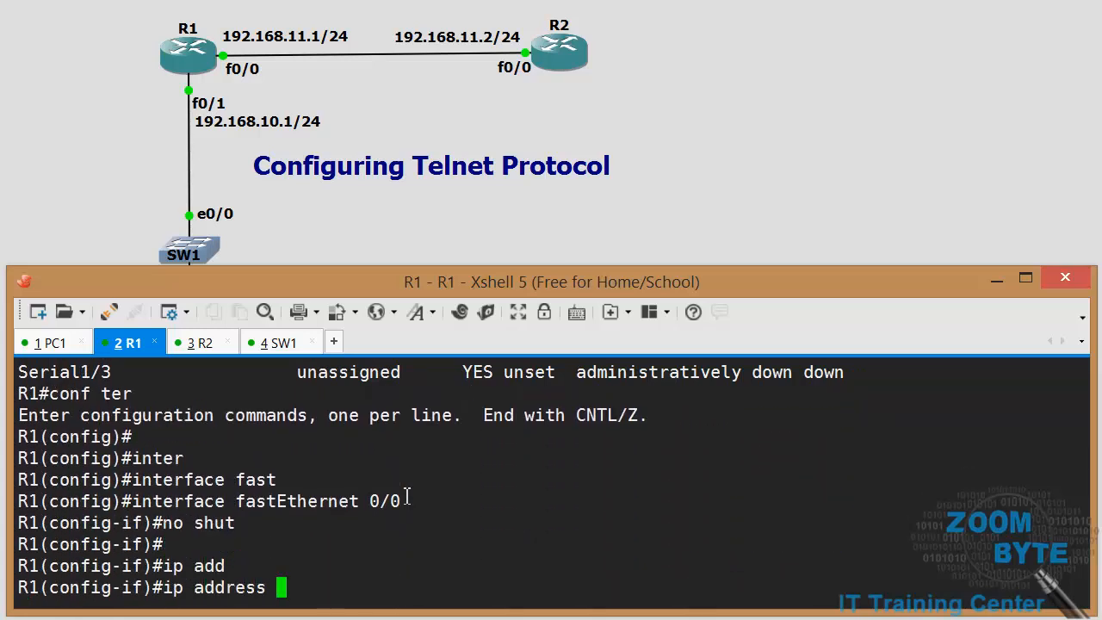
# Assign 192.168.11.1/24 to f0/0 and 192.168.10.1/24 to f0/1, bring them up, and re-check the summary
pyautogui.write('192.168.11.1')
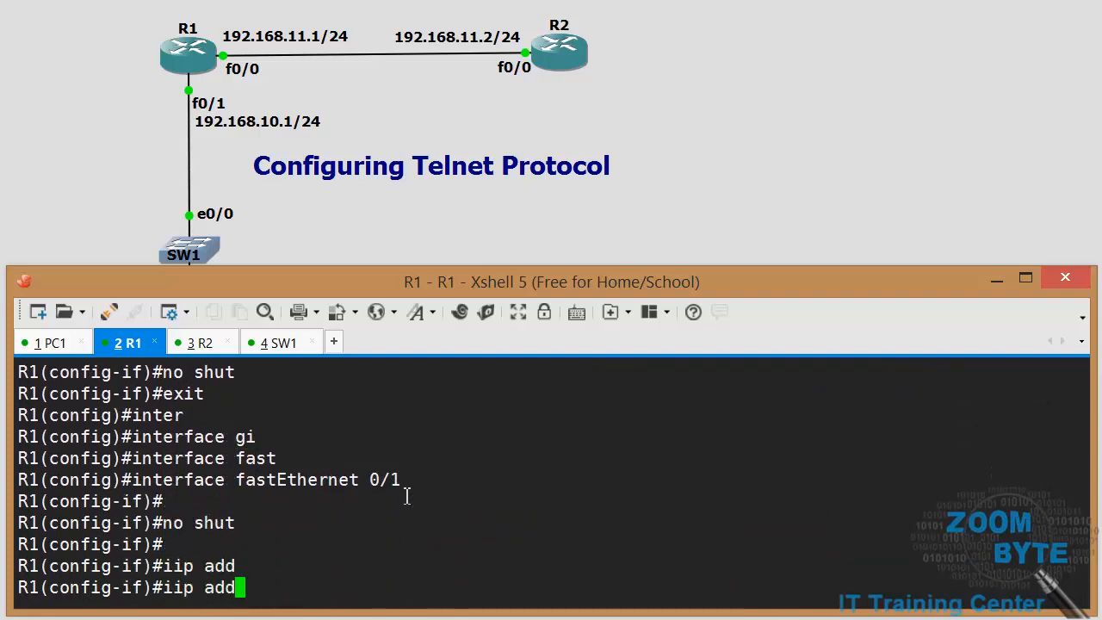
pyautogui.press('BackSpace')
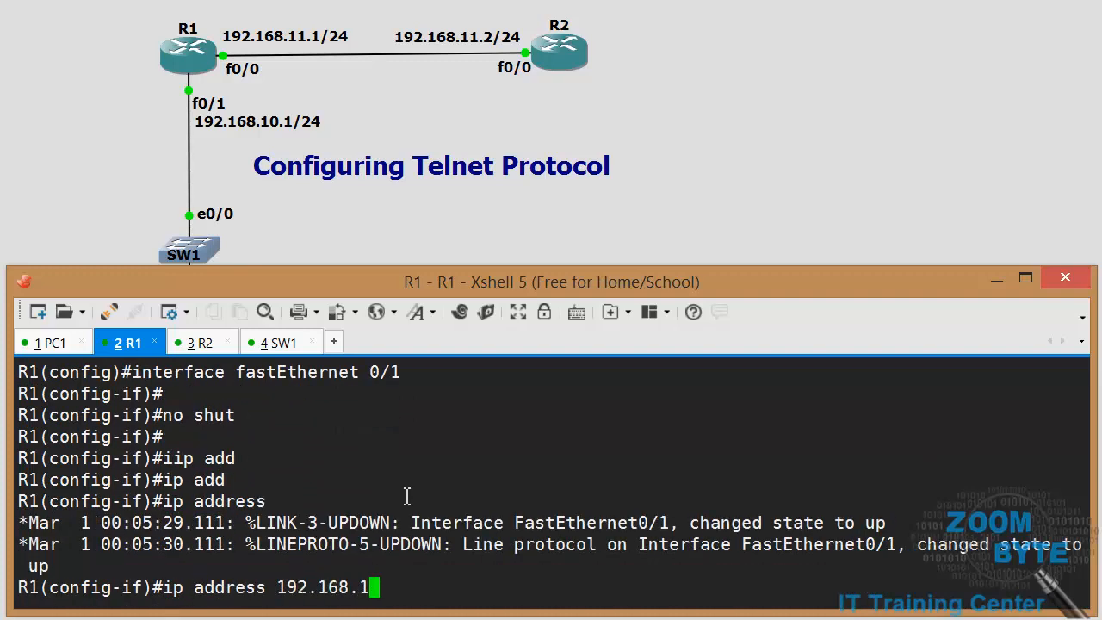
pyautogui.write('0.1 255.255.255.0')
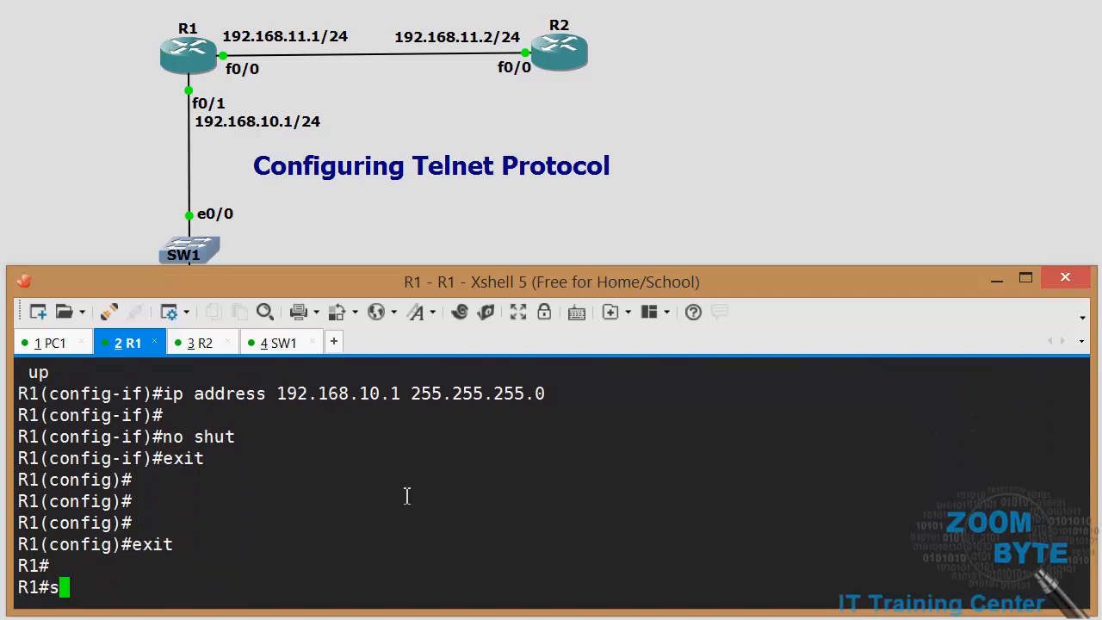
pyautogui.write('how ip')
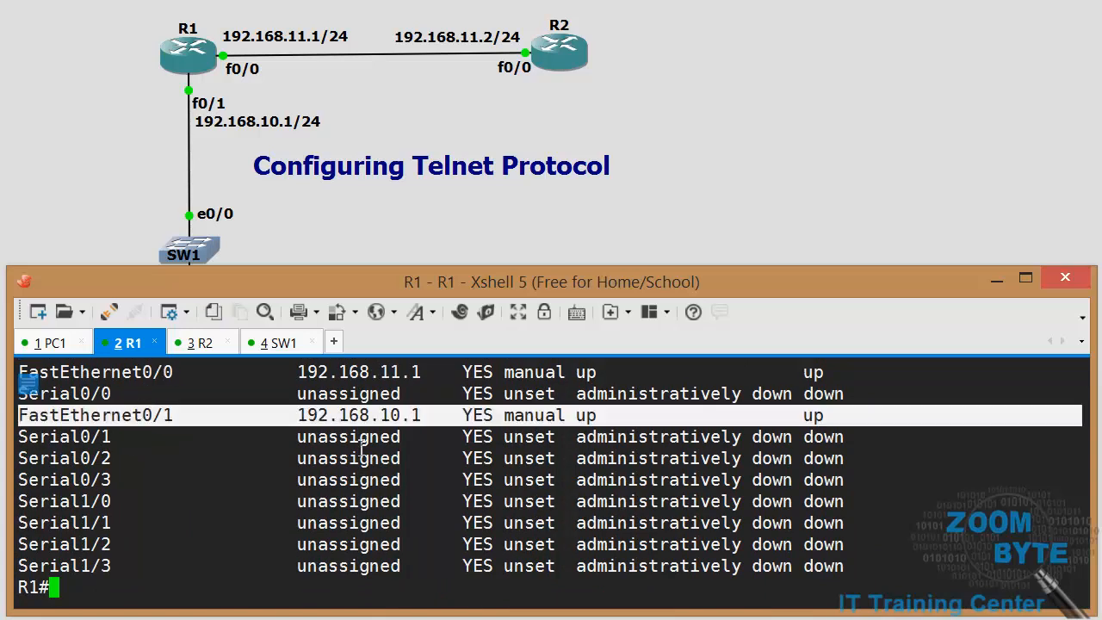
pyautogui.moveTo(840, 378)
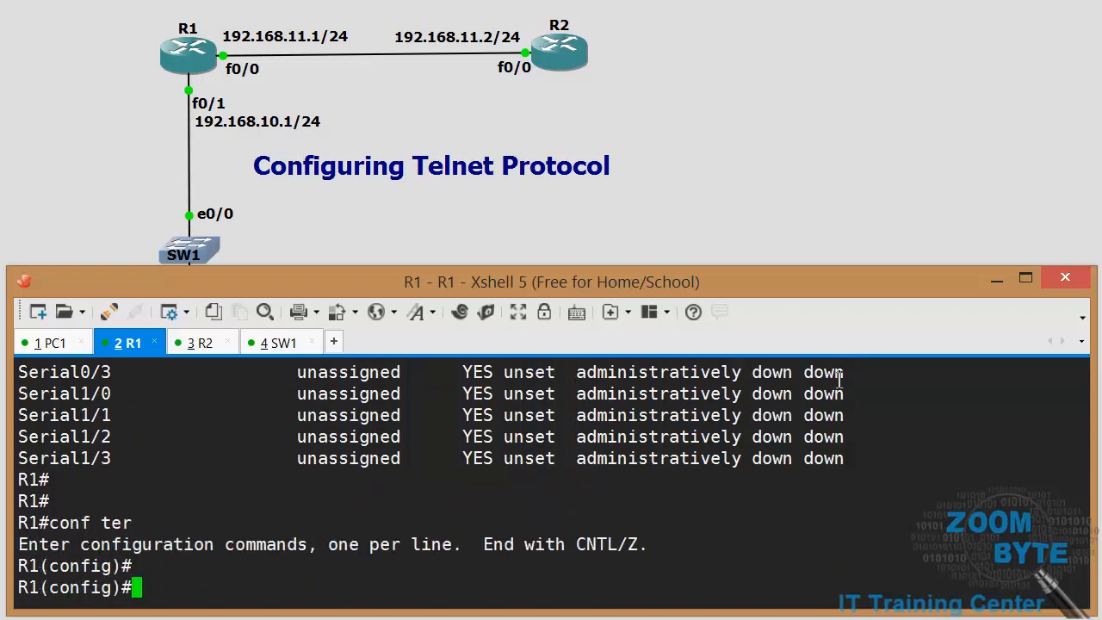
# Enter configuration of R1's telnet lines vty 0 through 9
pyautogui.write('line v')
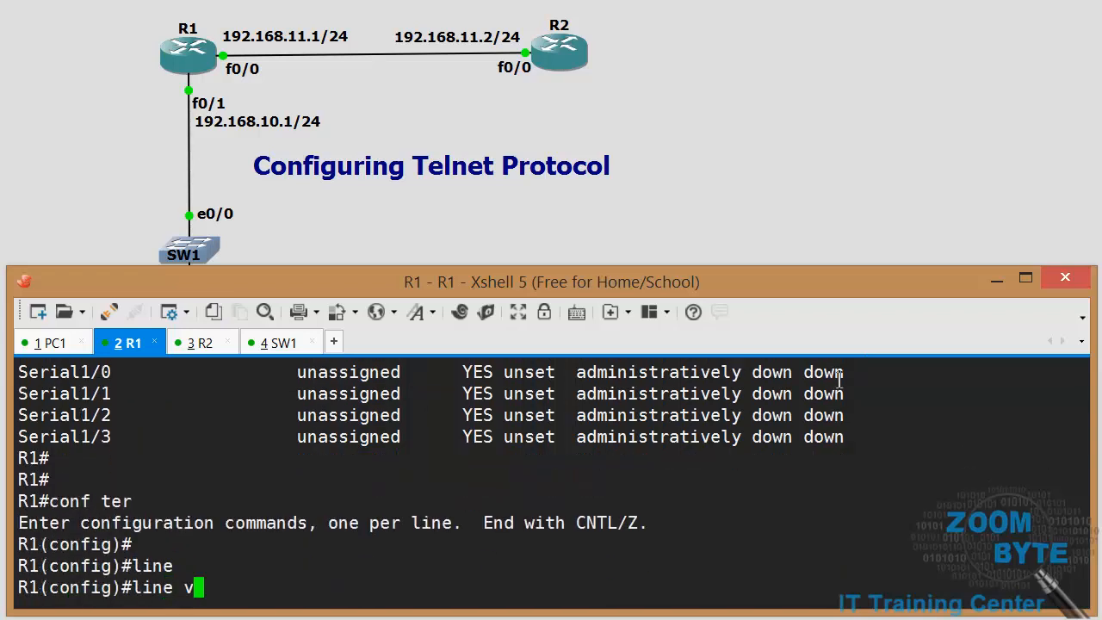
pyautogui.write('y 0 ?')
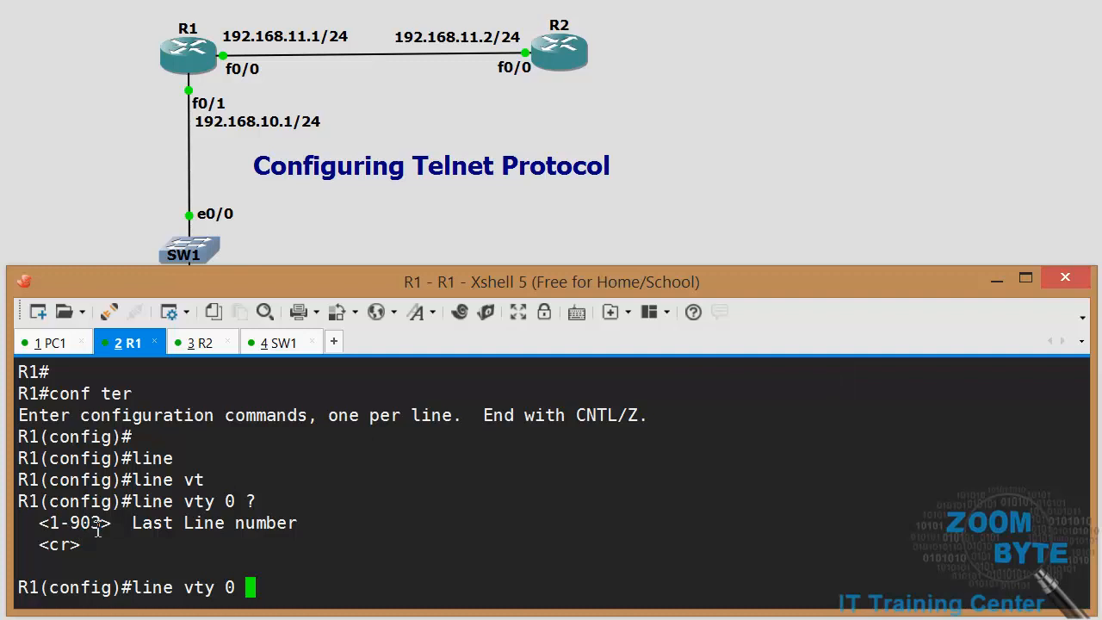
pyautogui.write('9')
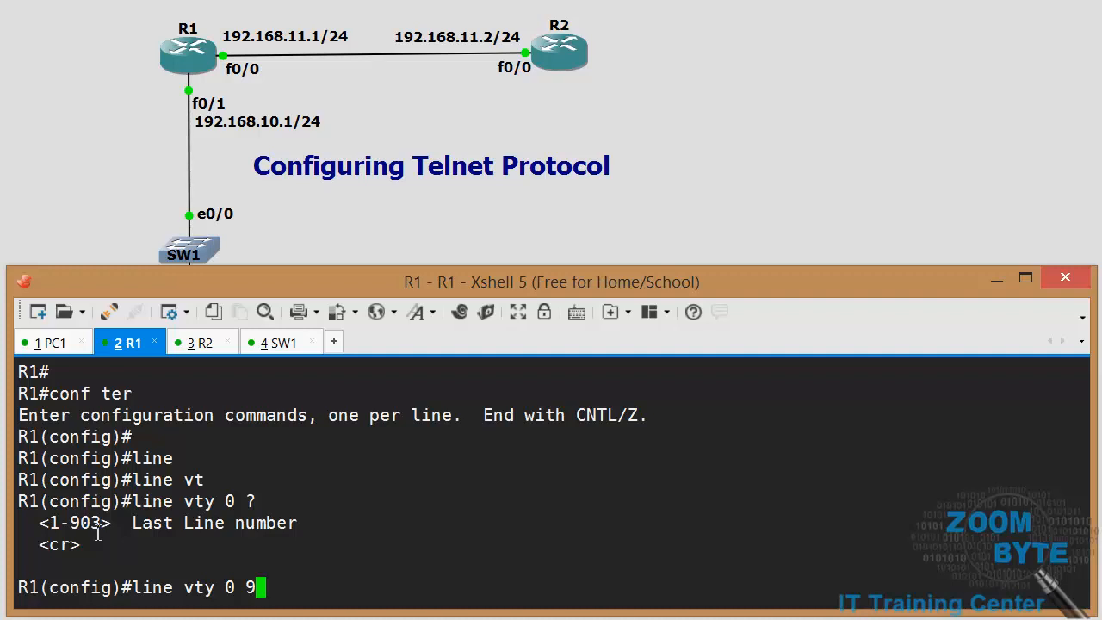
pyautogui.write('9')
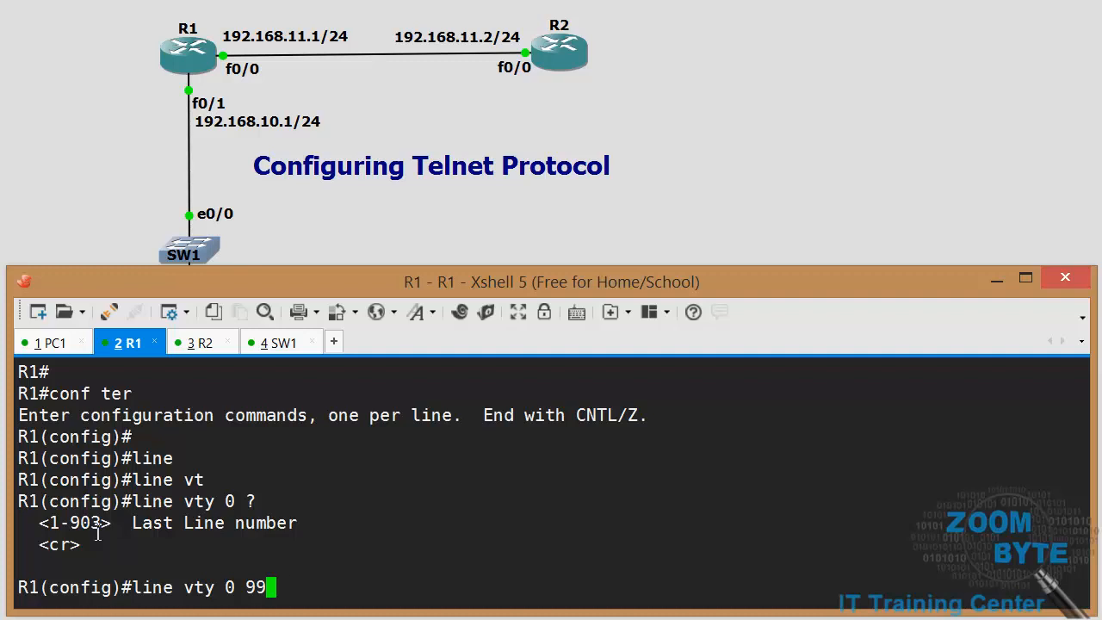
pyautogui.press('backspace')
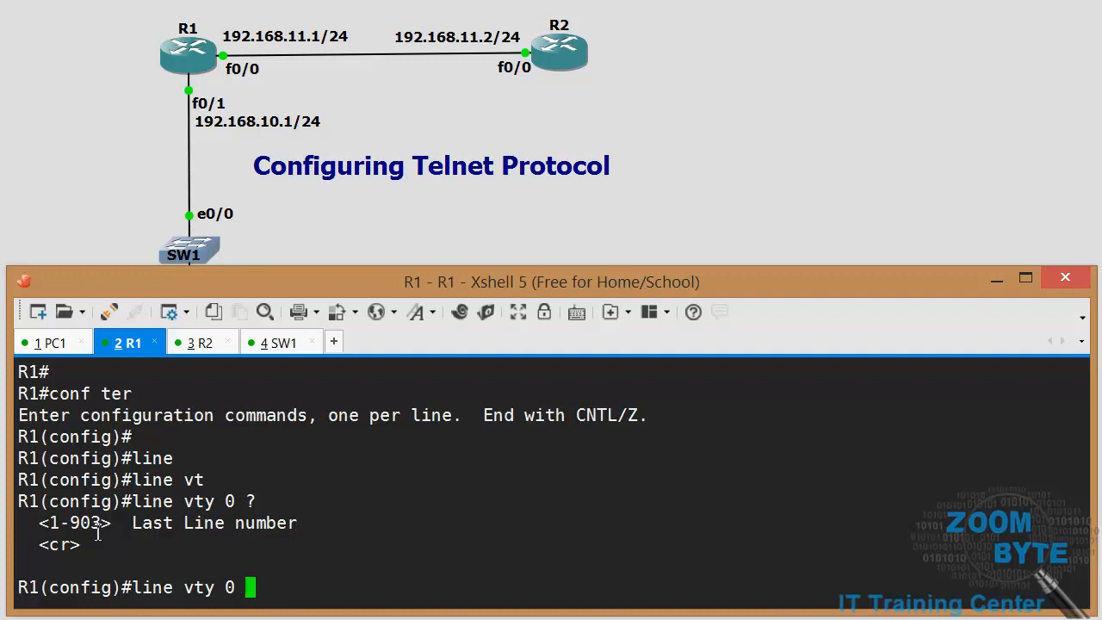
pyautogui.write('4')
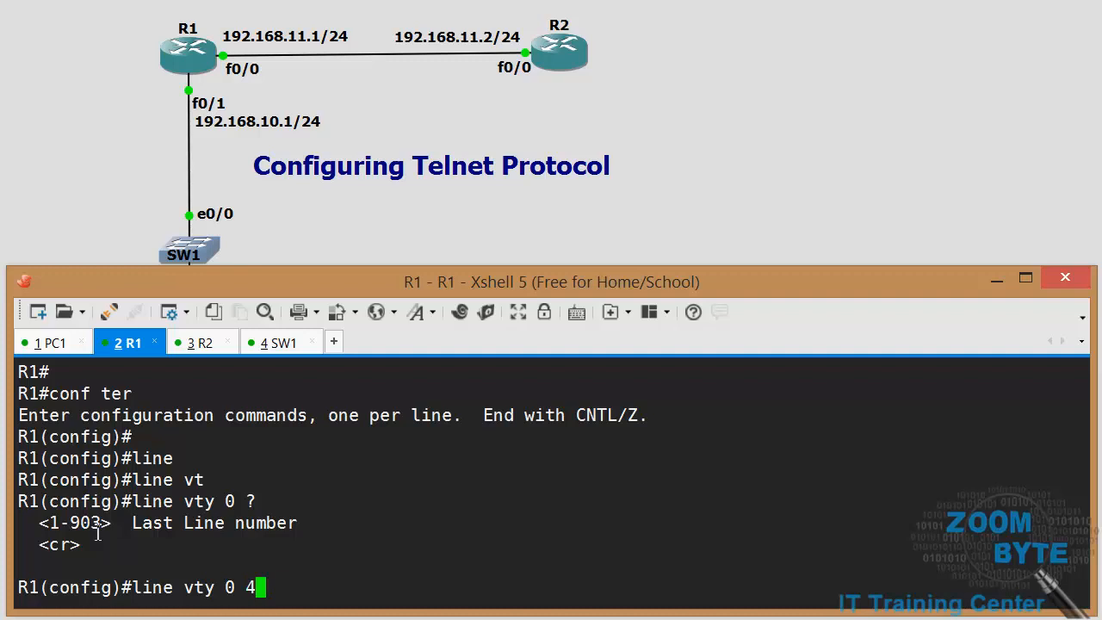
pyautogui.write('9')
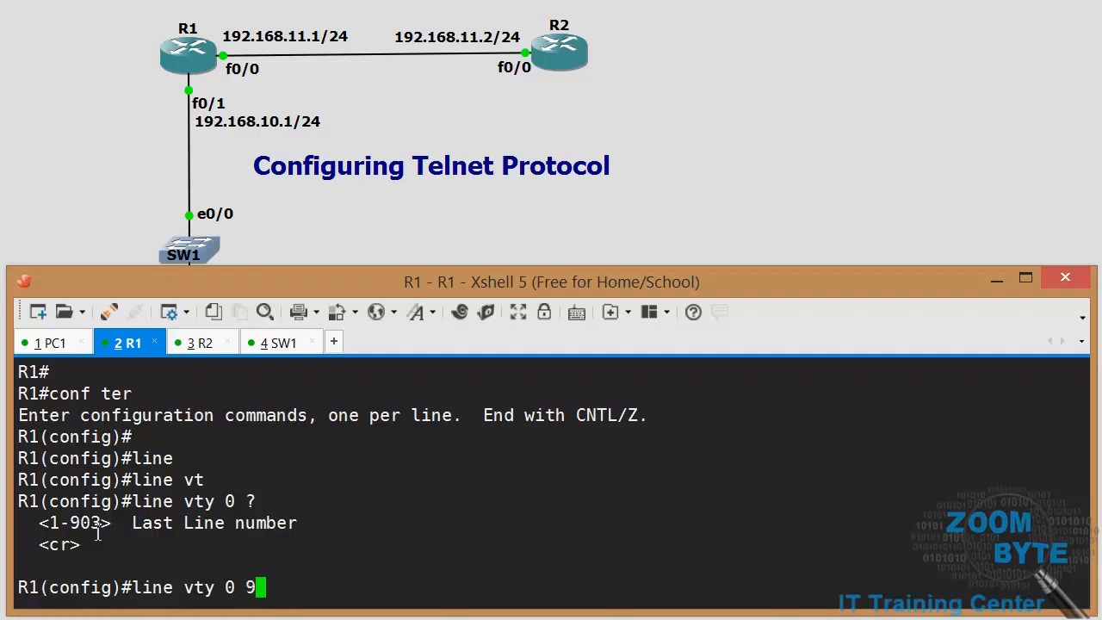
pyautogui.press('Return')
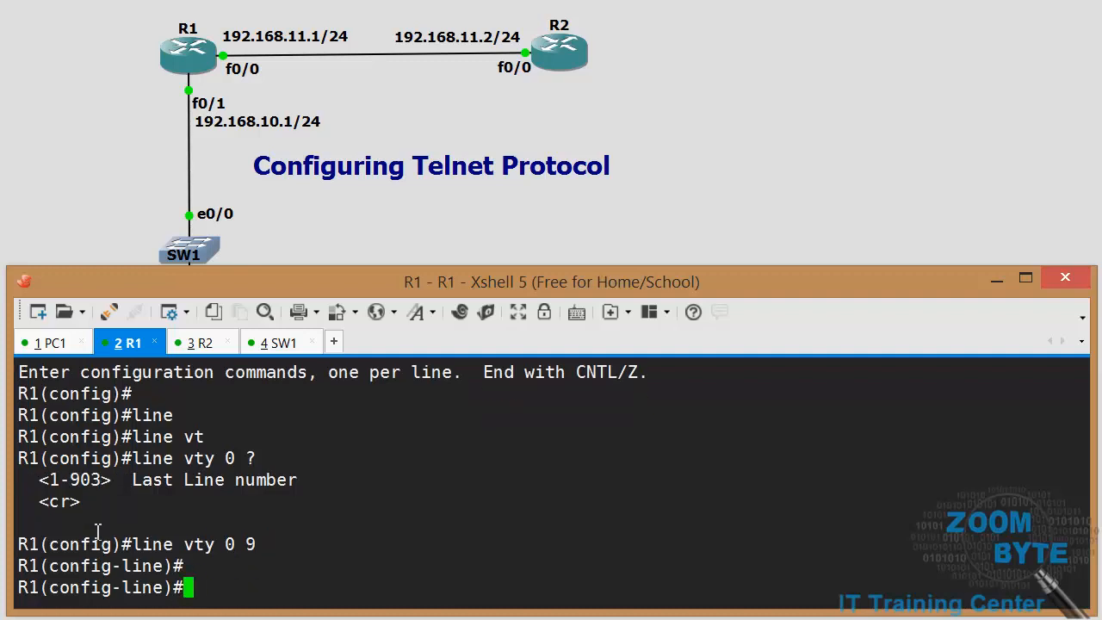
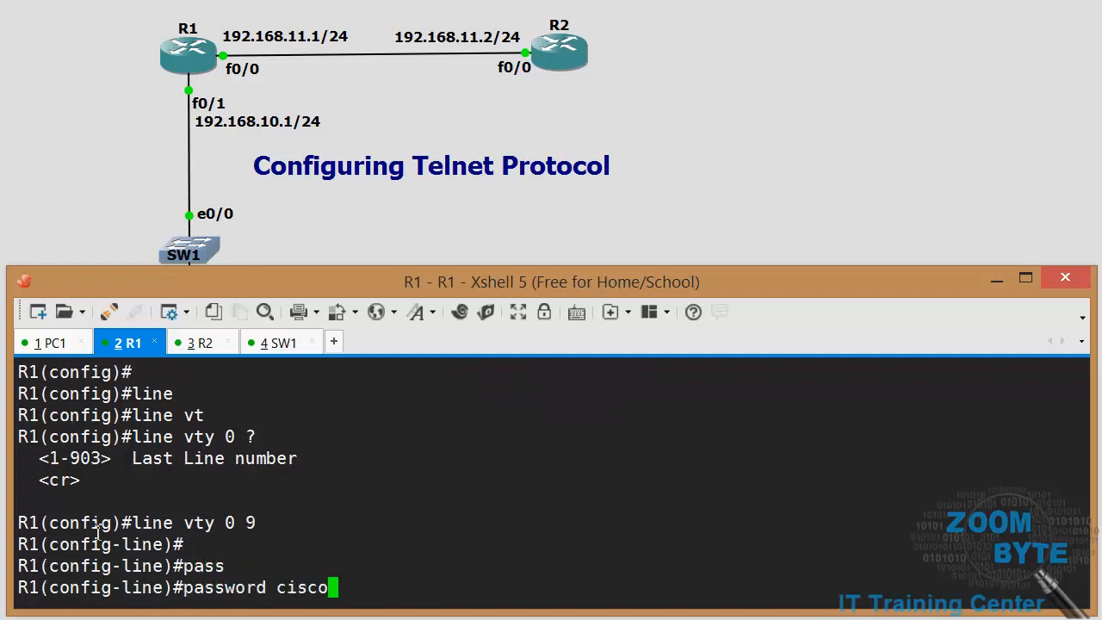
pyautogui.press('Return')
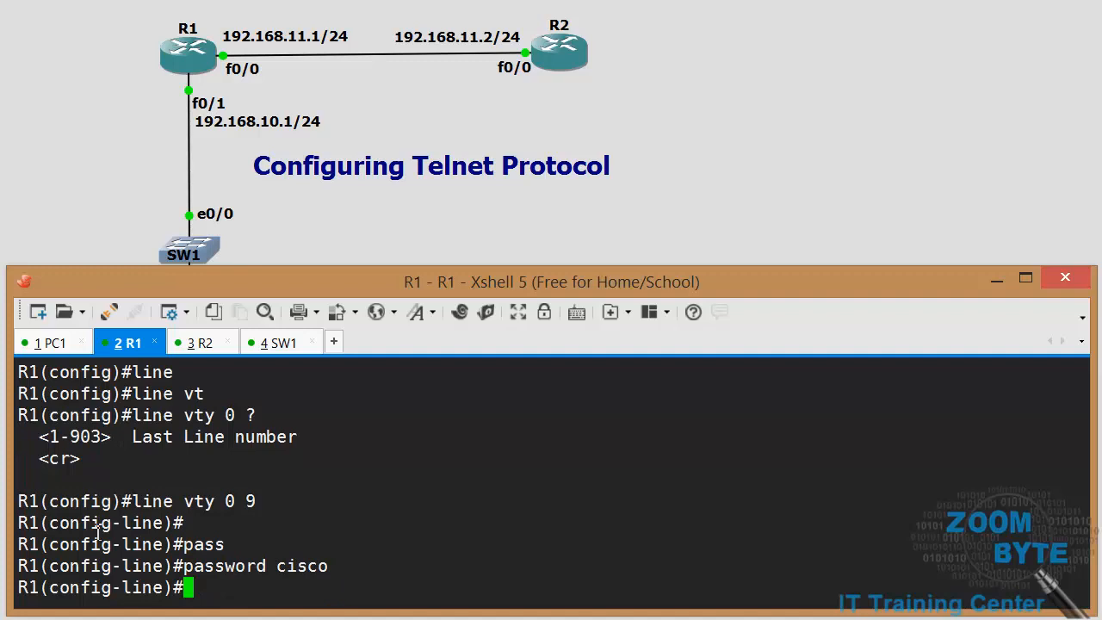
pyautogui.write('login')
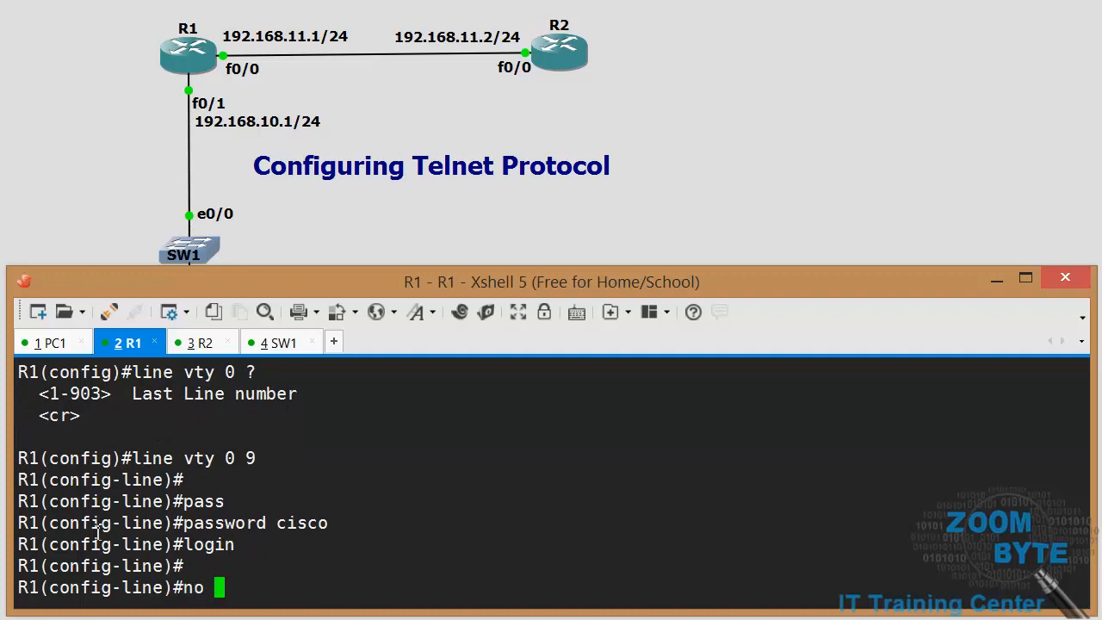
pyautogui.write('logi')
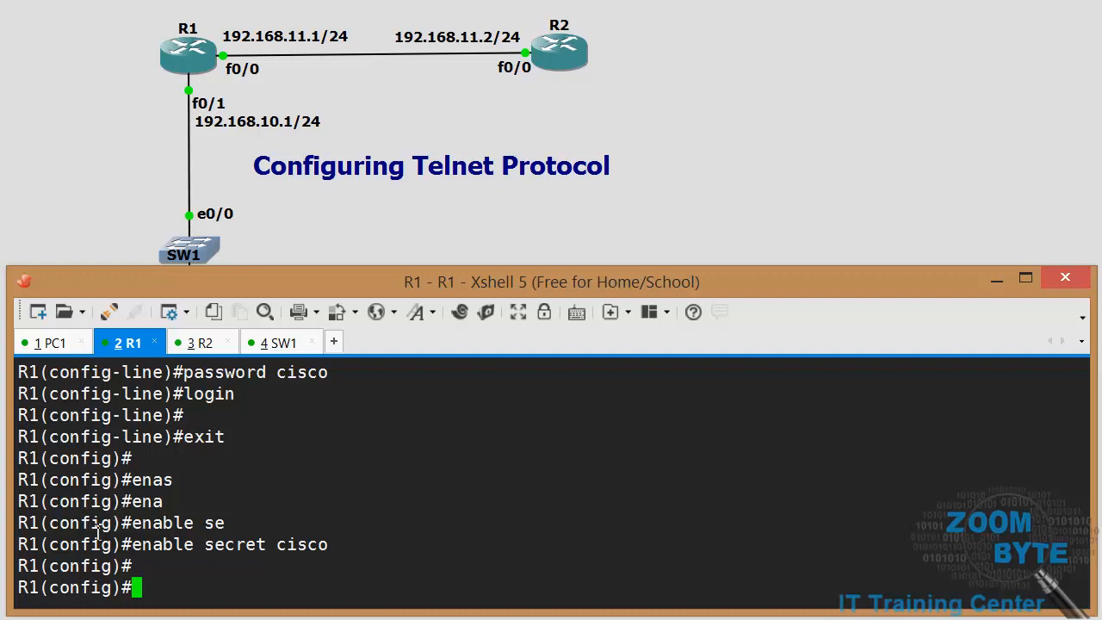
pyautogui.write('username')
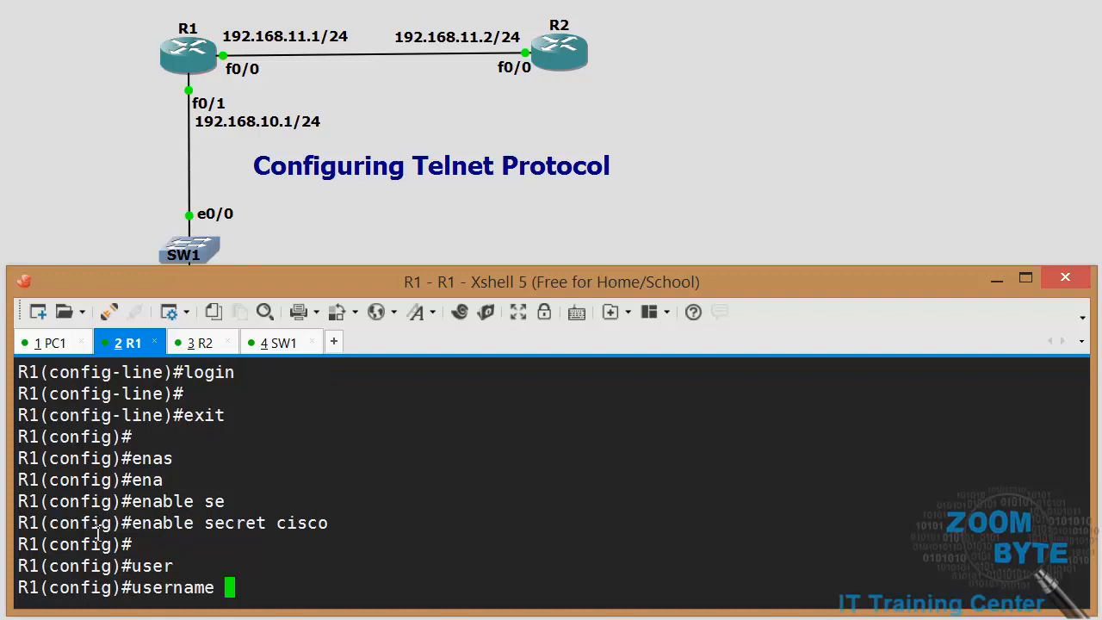
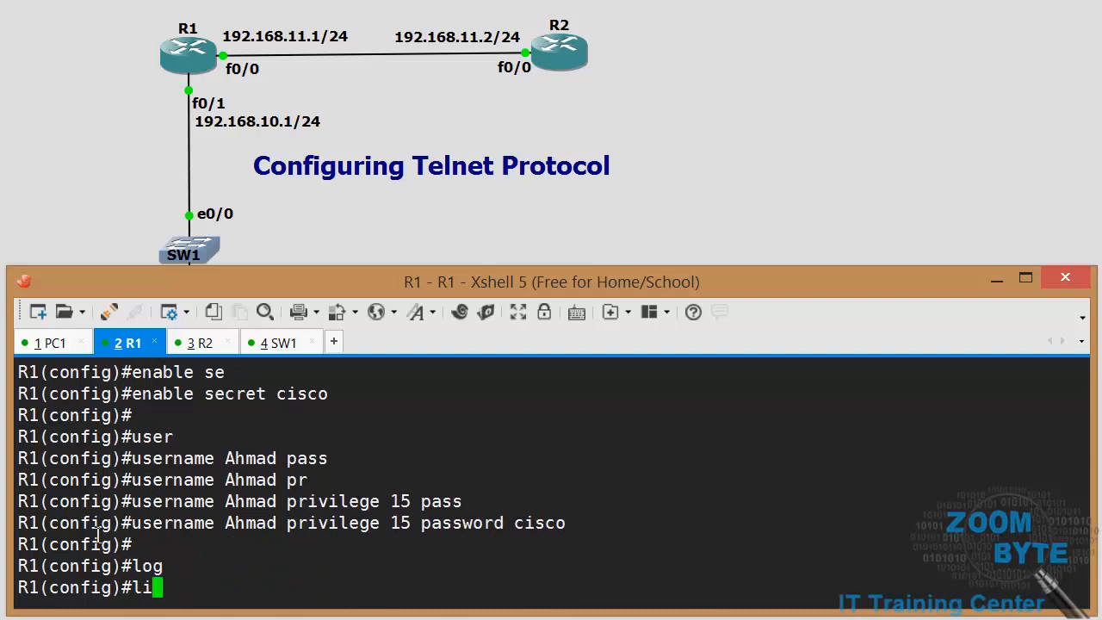
# Require local login on vty lines 0–9 and return to privileged mode
pyautogui.write('line vty 0 9')
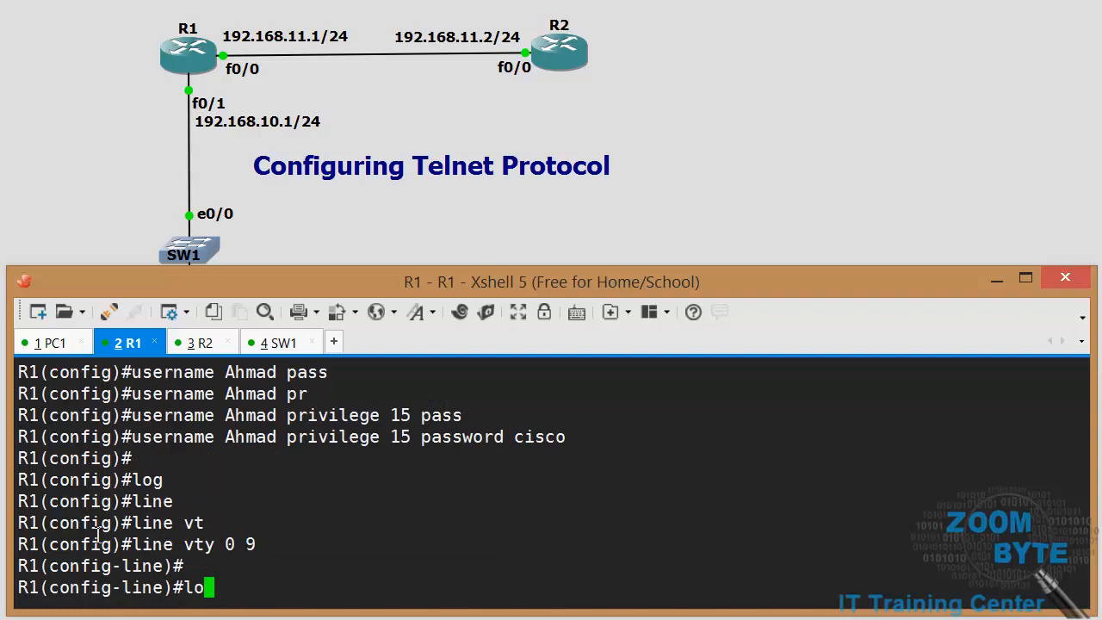
pyautogui.press('Return')
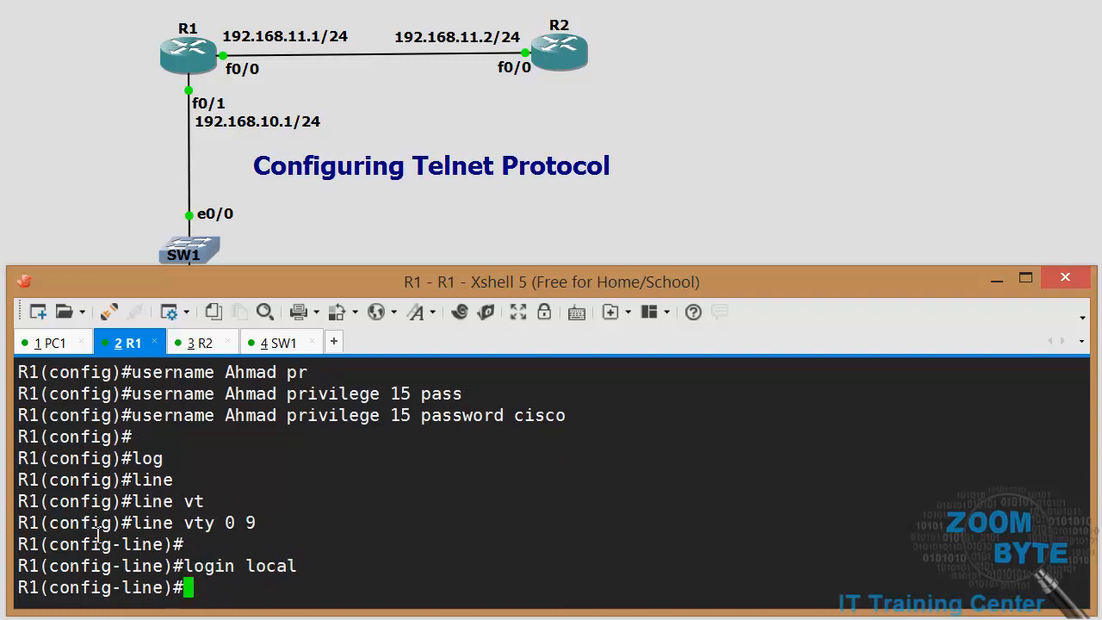
pyautogui.moveTo(150, 422)
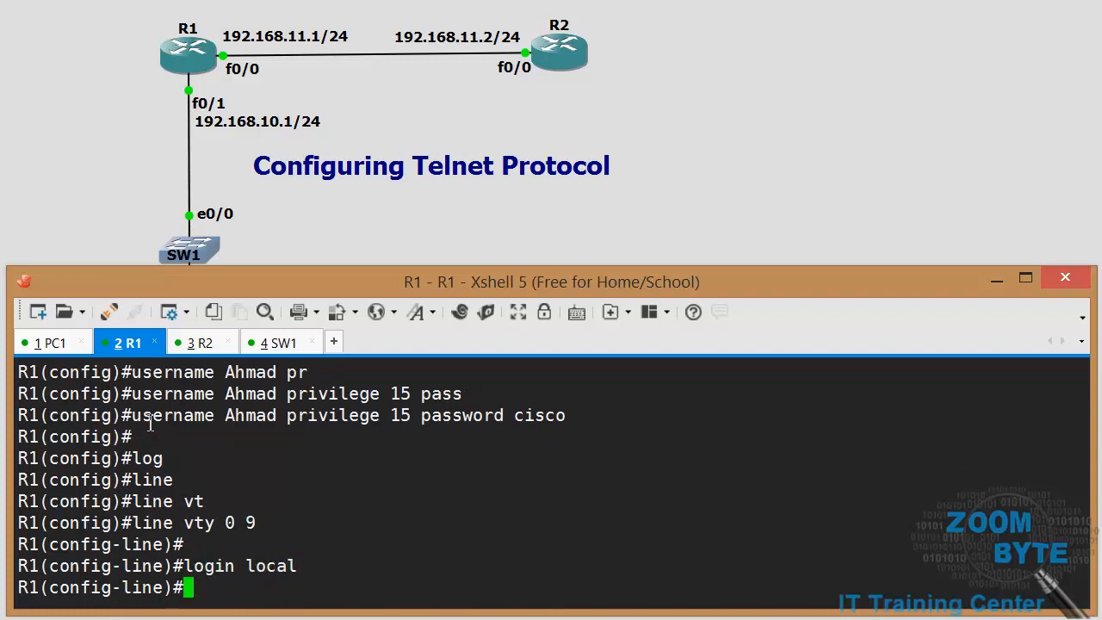
pyautogui.doubleClick(539, 414)
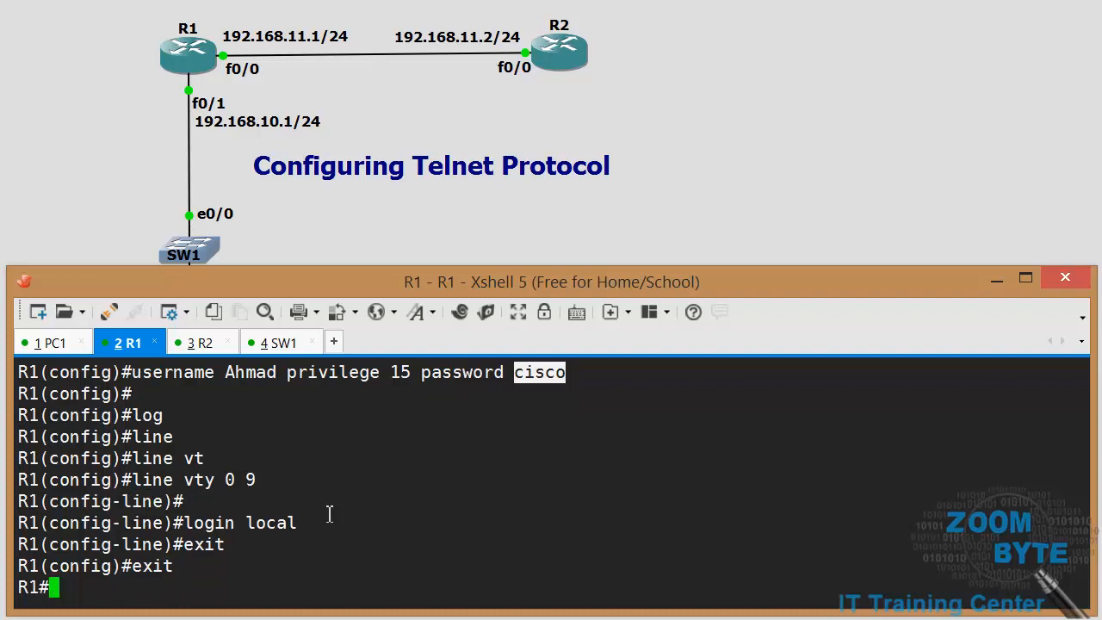
# On R2, give f0/0 the address 192.168.11.2/24 and bring it up
pyautogui.click(201, 342)
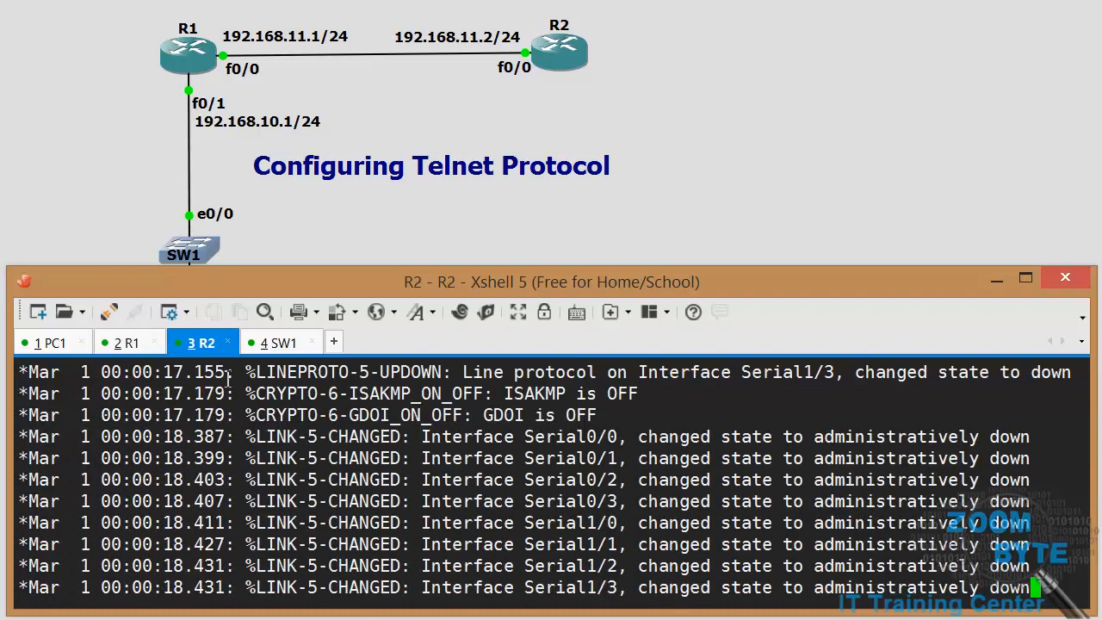
pyautogui.write('conf ter')
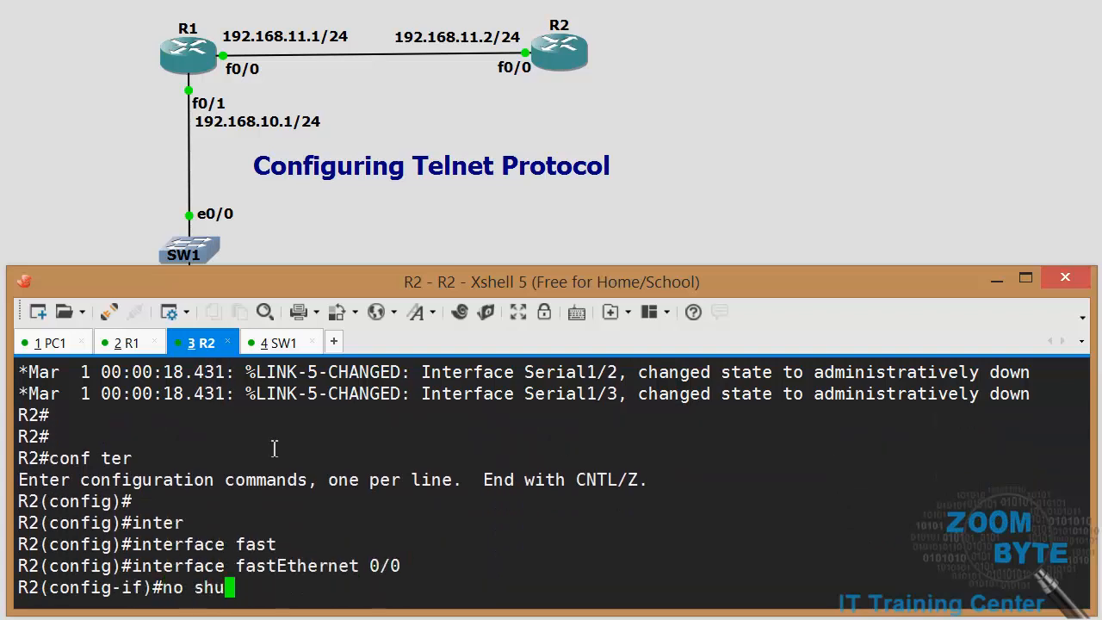
pyautogui.write('ip add 192.168.11.2 255.255.255.0')
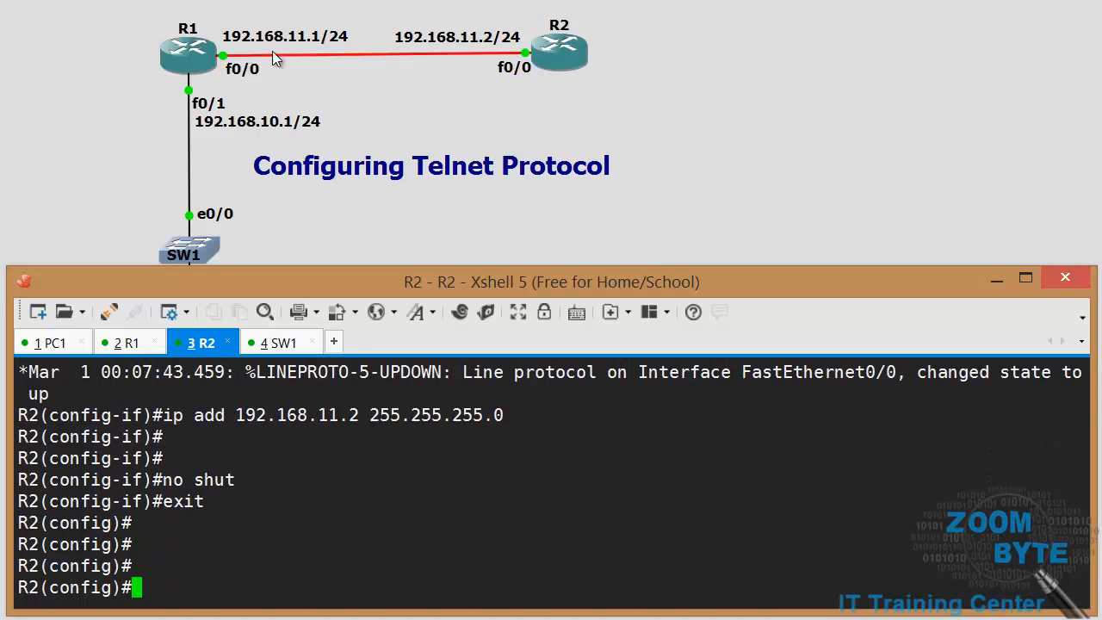
pyautogui.moveTo(344, 513)
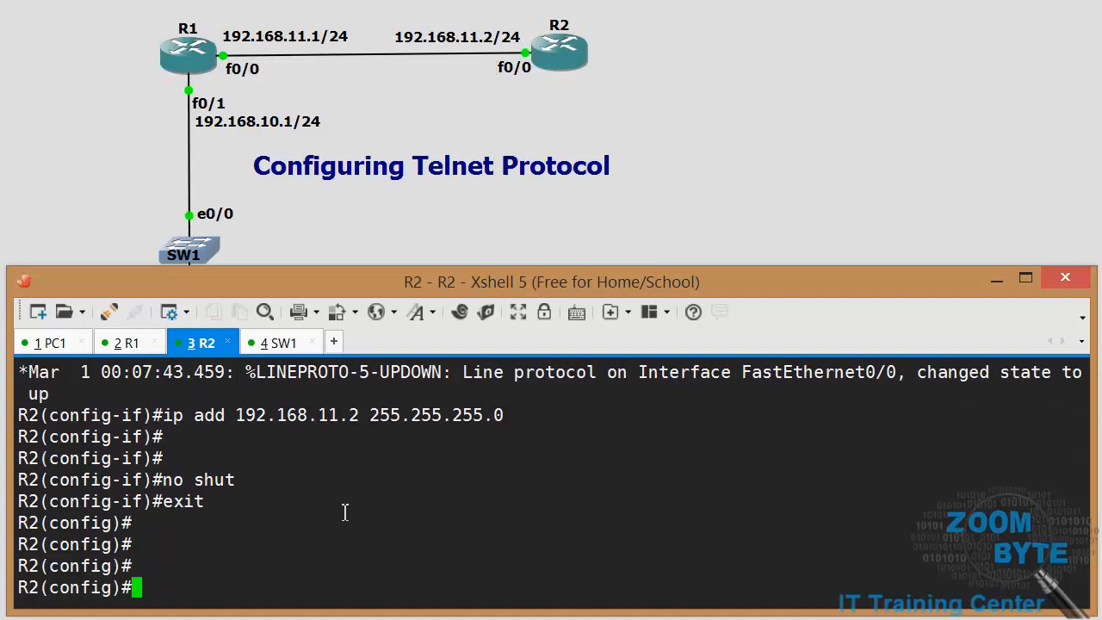
pyautogui.write('exit')
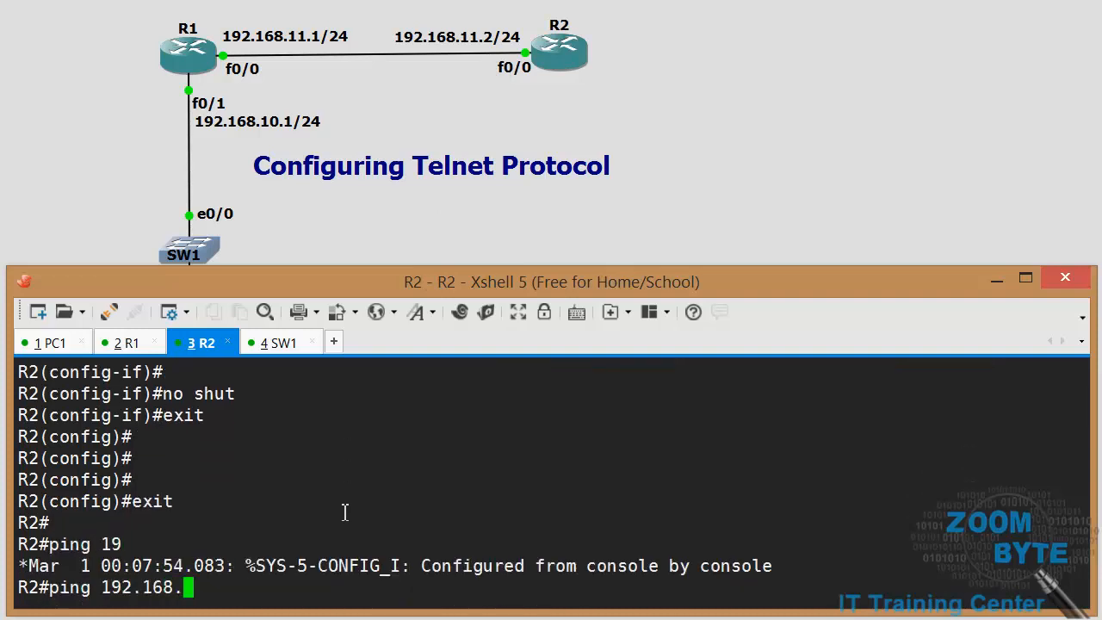
# Ping R1 at 192.168.11.1 from R2 to confirm connectivity
pyautogui.write('10.')
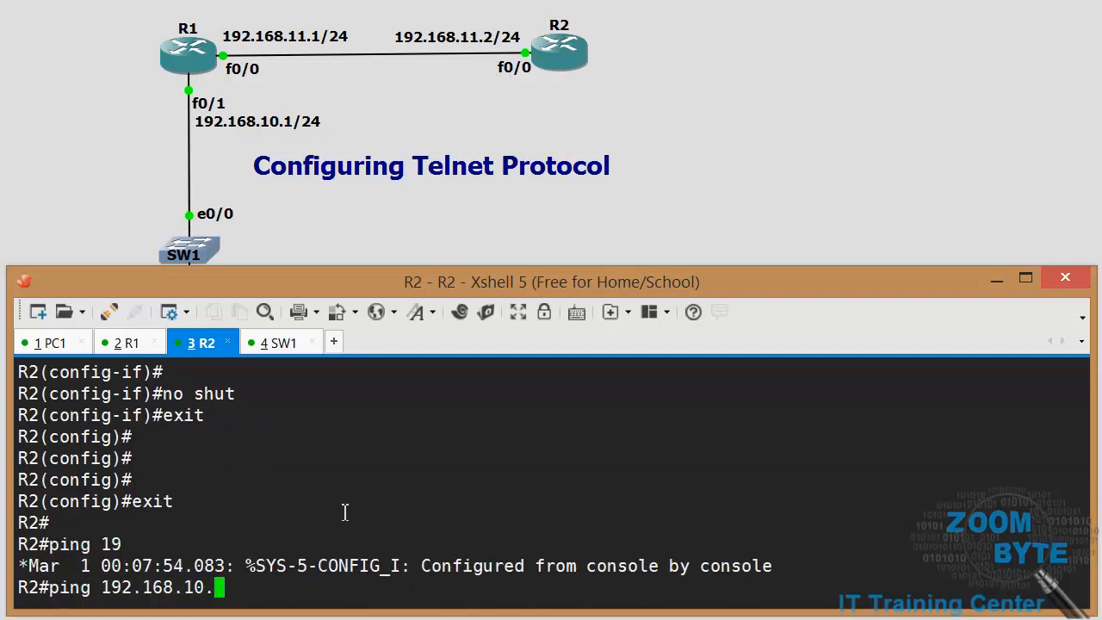
pyautogui.press('Return')
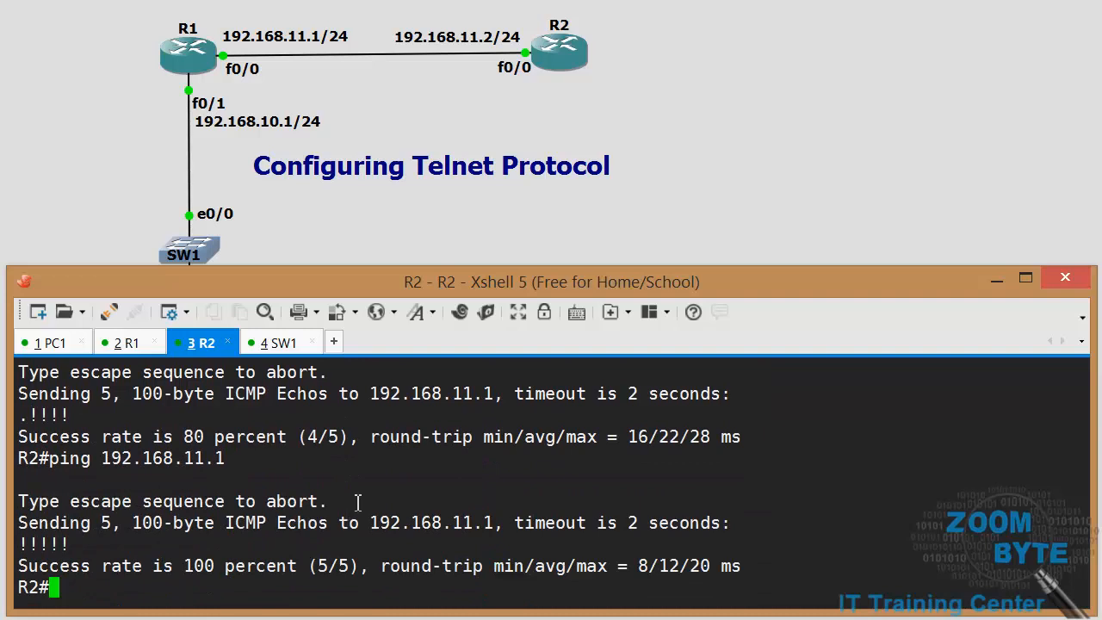
pyautogui.click(52, 342)
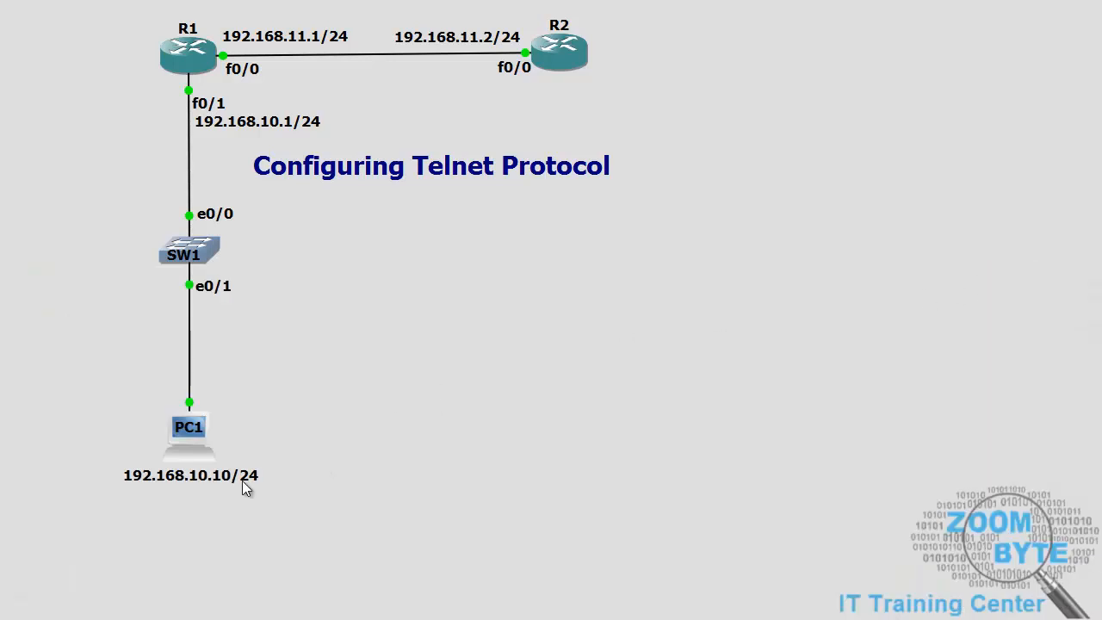
pyautogui.moveTo(245, 489)
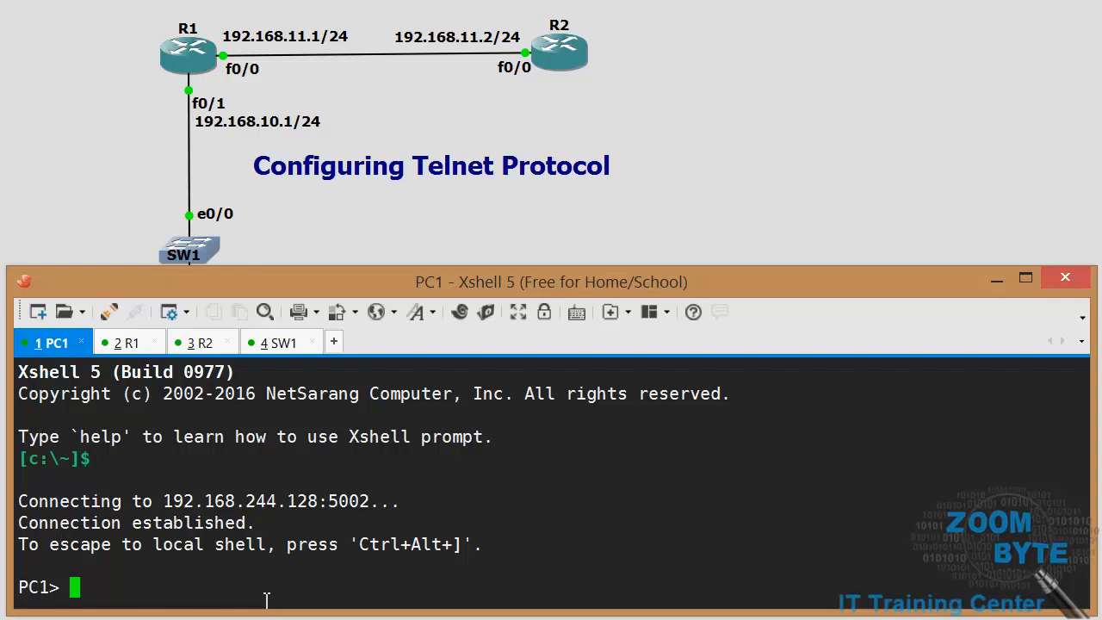
pyautogui.moveTo(272, 526)
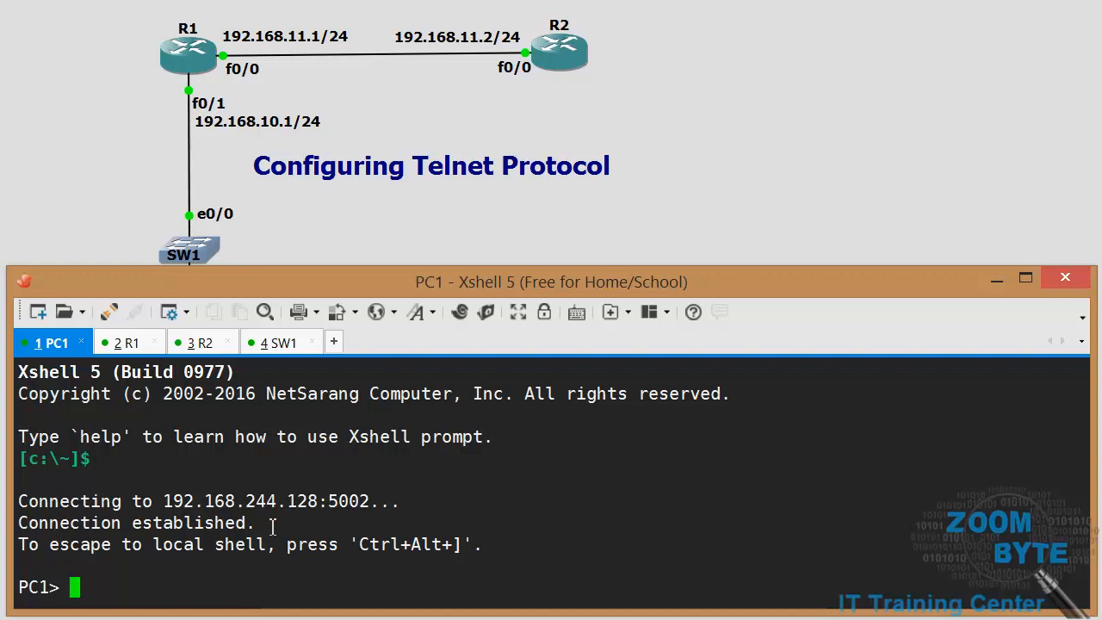
# Give PC1 the address 192.168.10.10/24 with gateway 192.168.10.1 via the ip command
pyautogui.write('ip 192.1')
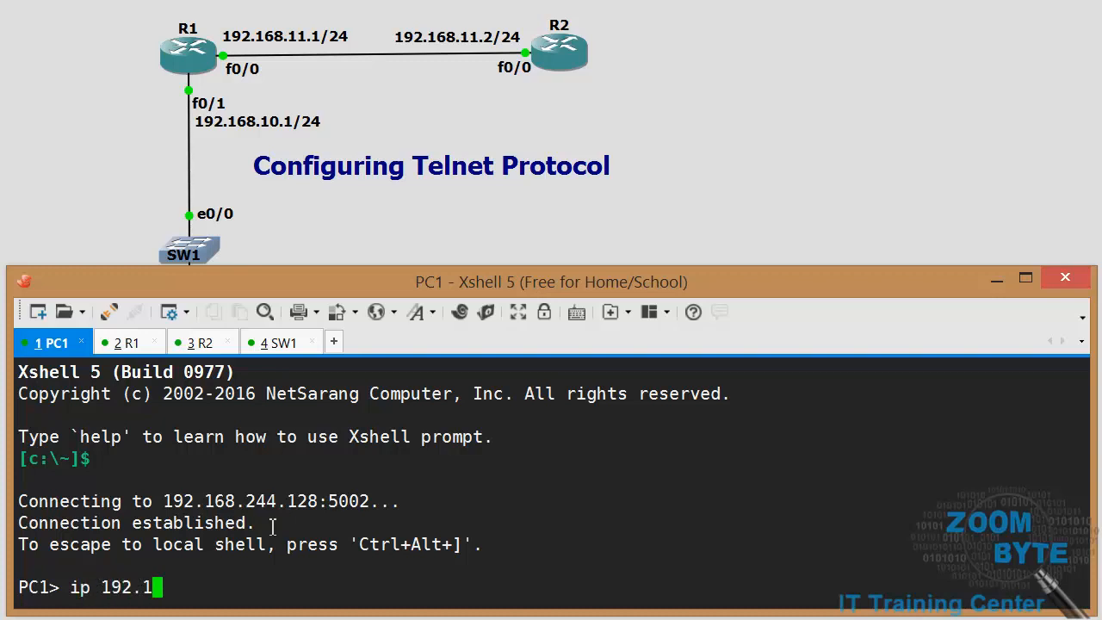
pyautogui.write('68.10.10/24')
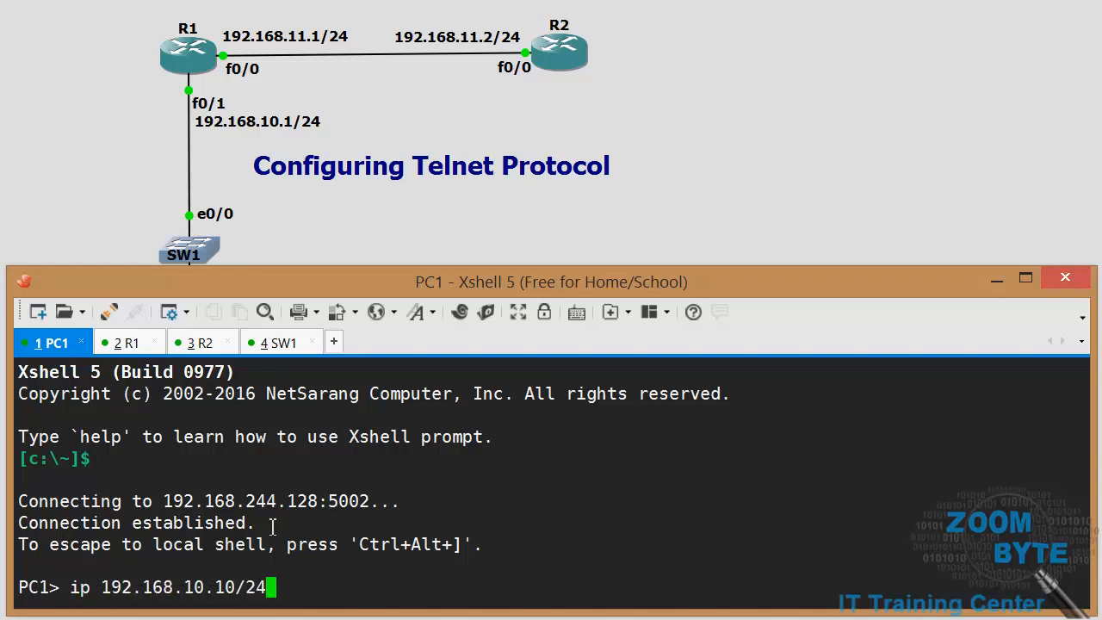
pyautogui.write('192.168')
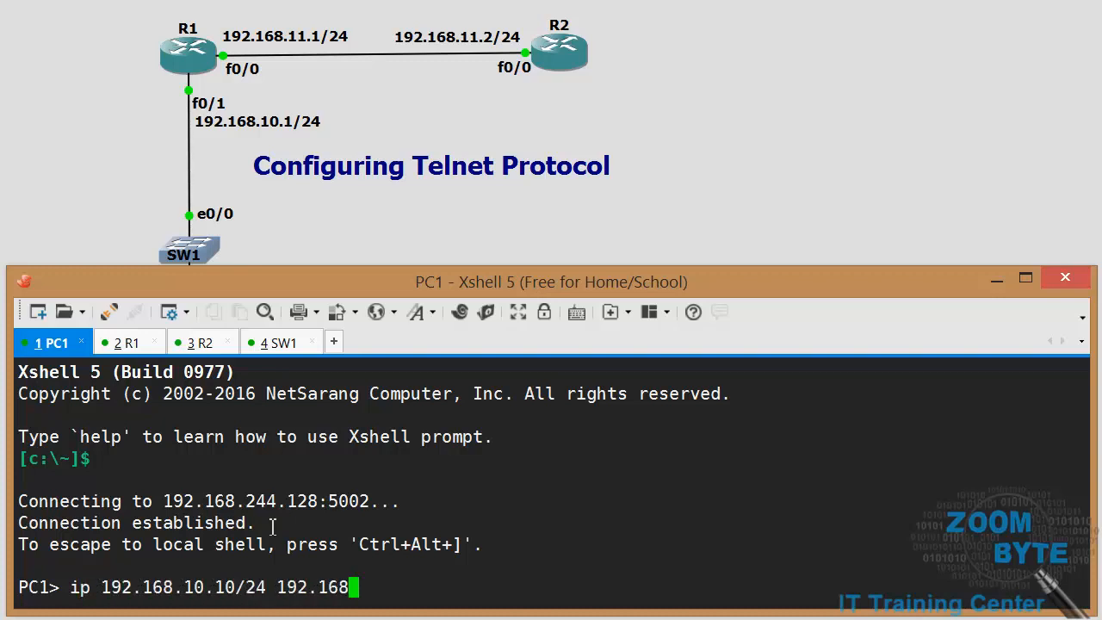
pyautogui.press('Return')
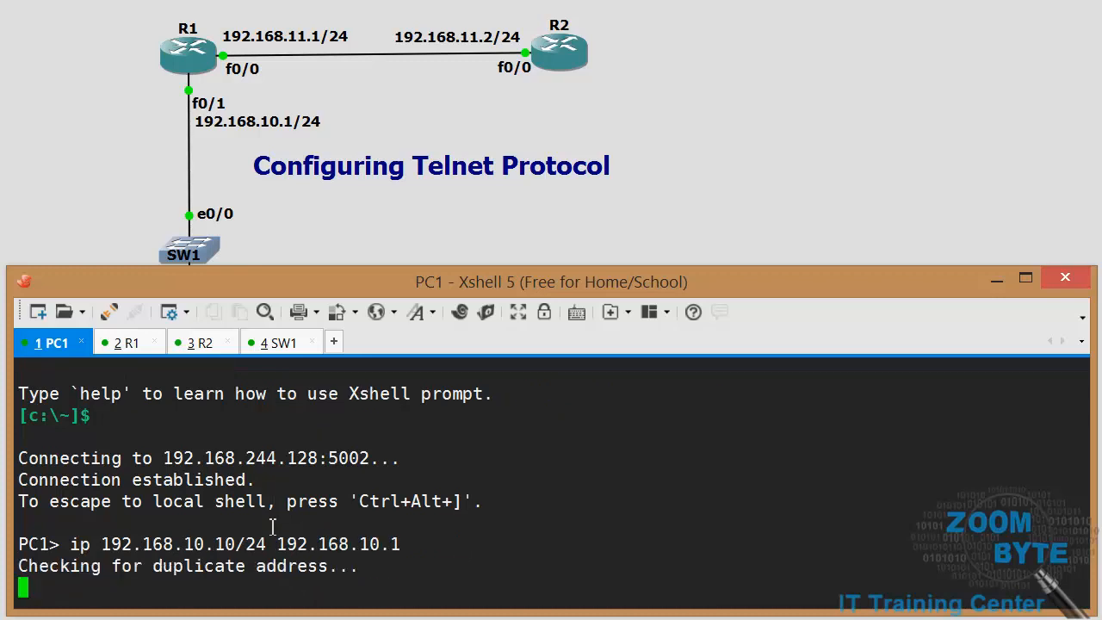
pyautogui.moveTo(237, 513)
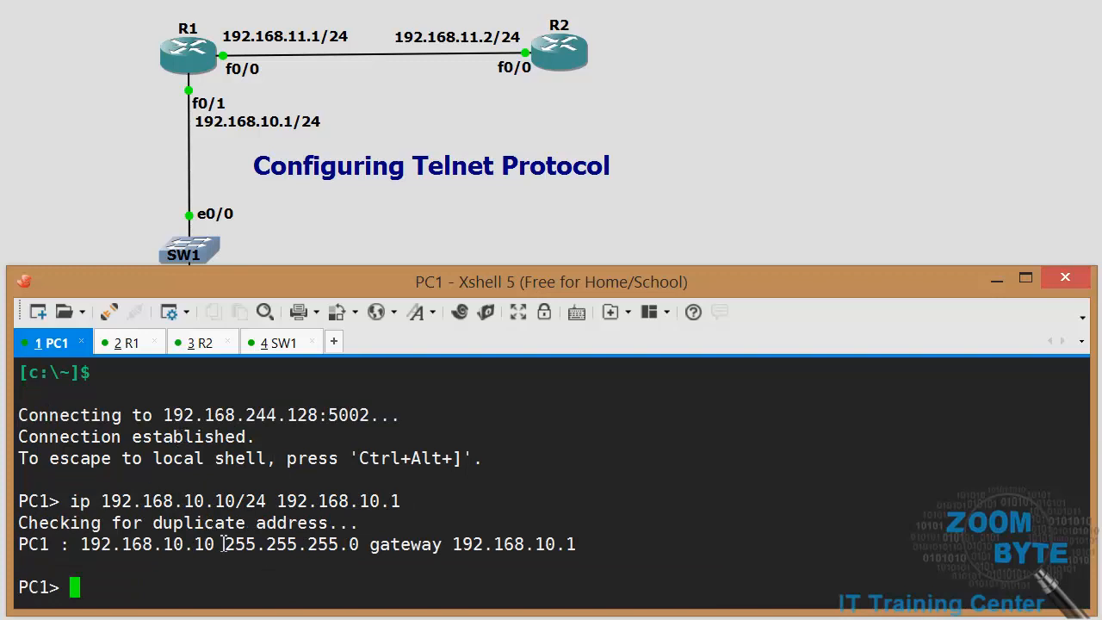
pyautogui.moveTo(181, 125)
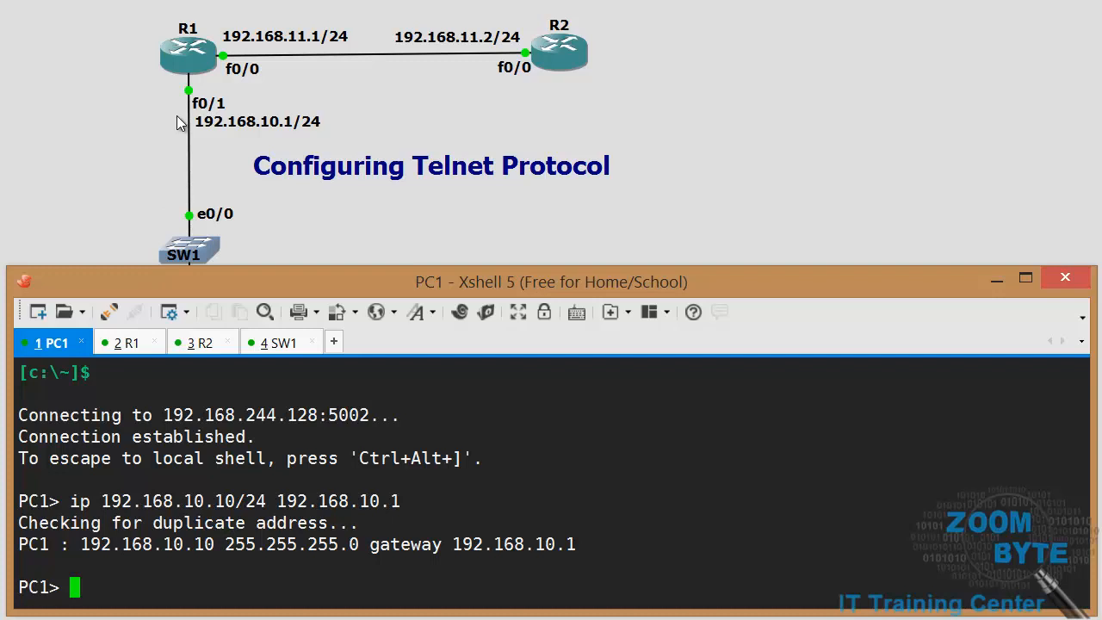
pyautogui.moveTo(175, 458)
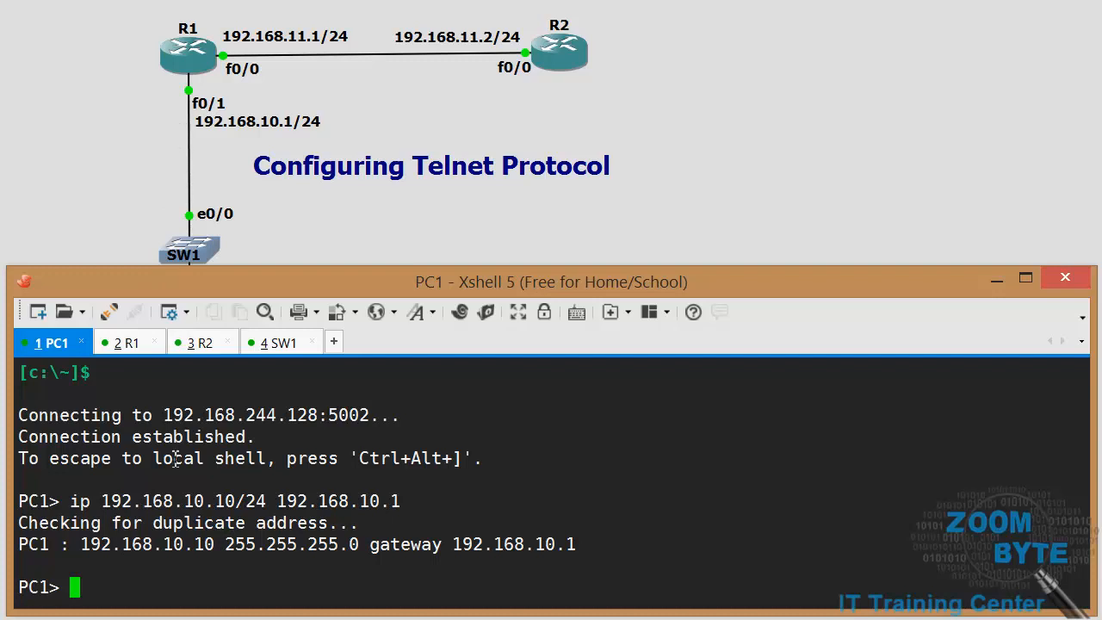
pyautogui.moveTo(205, 544)
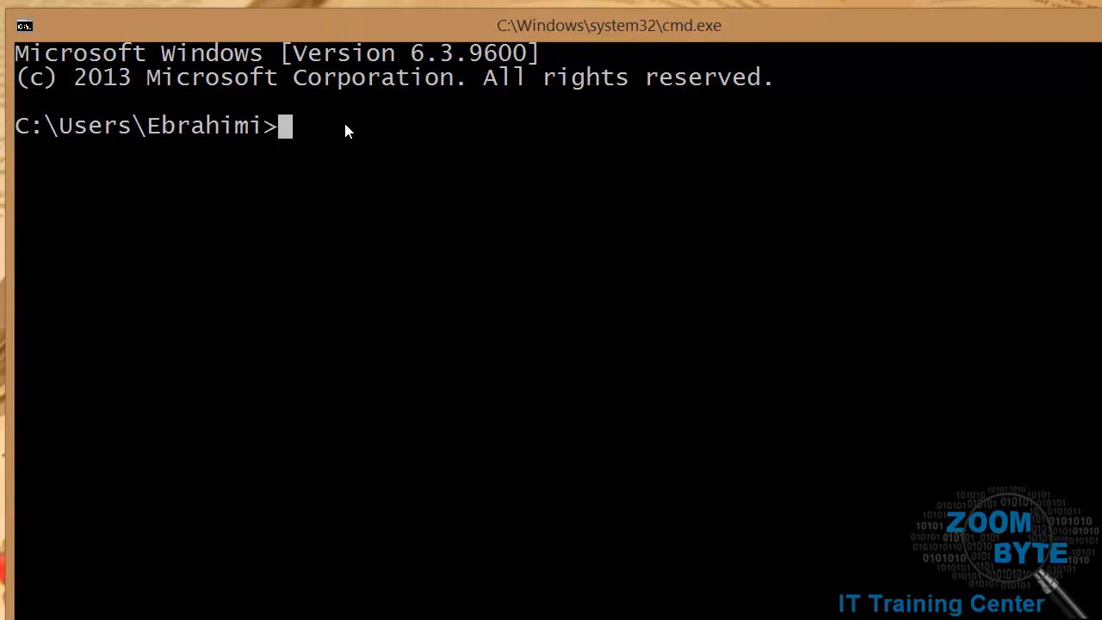
pyautogui.write('telnet')
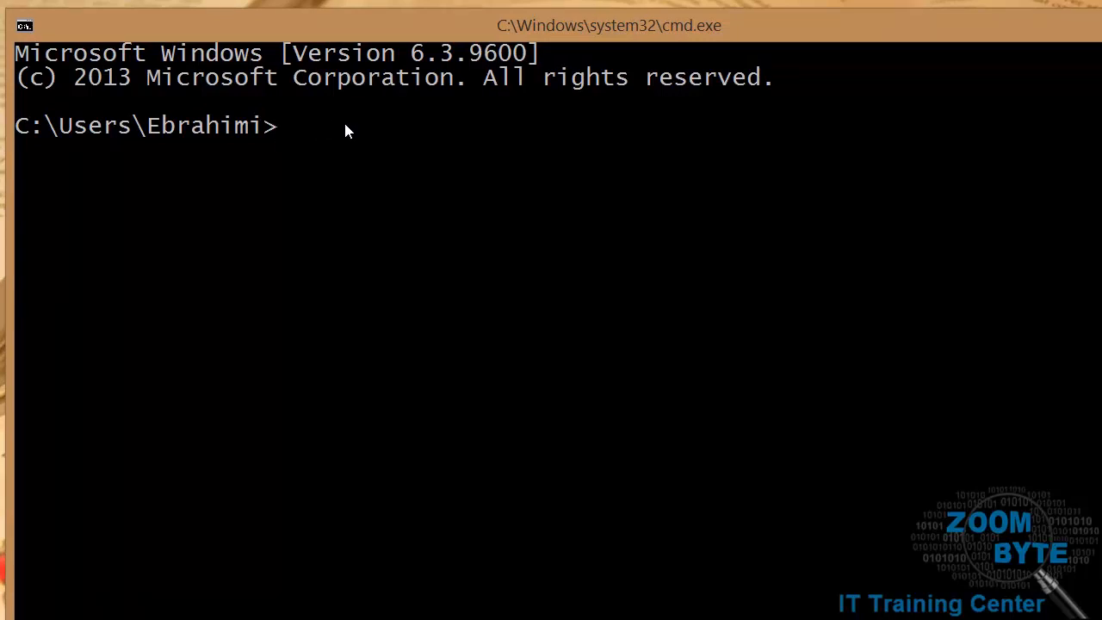
pyautogui.write('e')
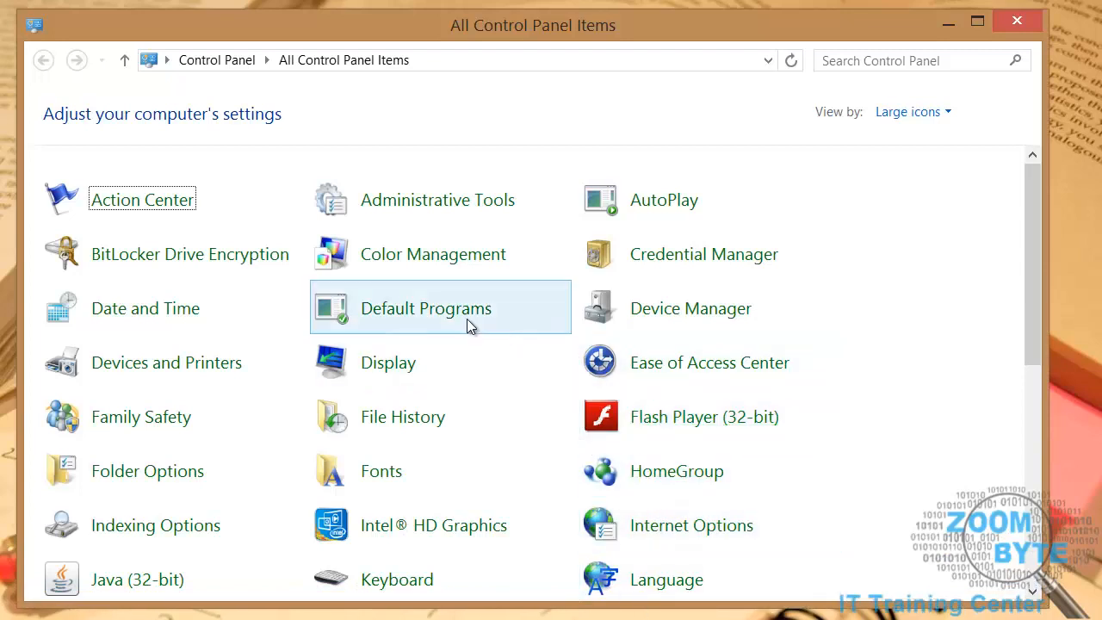
# Reach the Windows Features list from Programs and Features in Control Panel
pyautogui.scroll(-3)
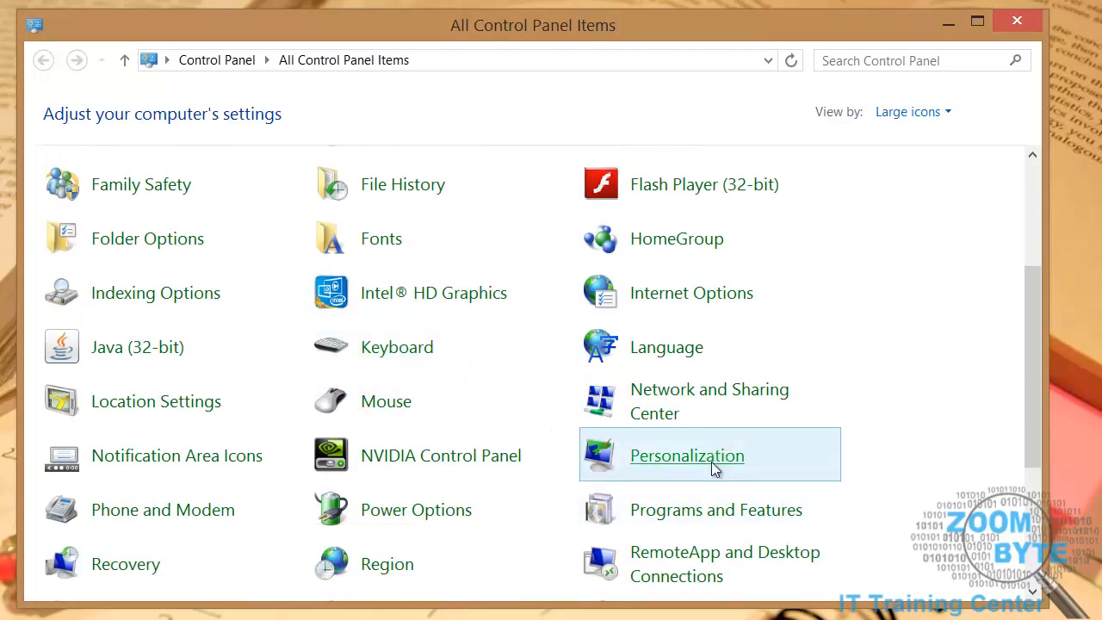
pyautogui.click(716, 509)
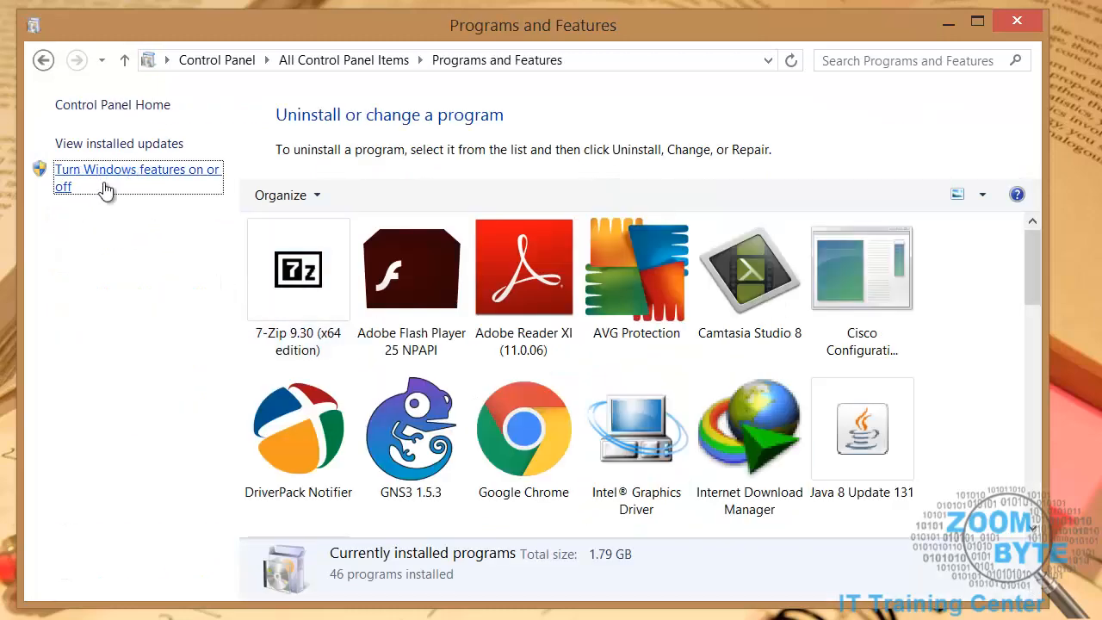
pyautogui.click(137, 177)
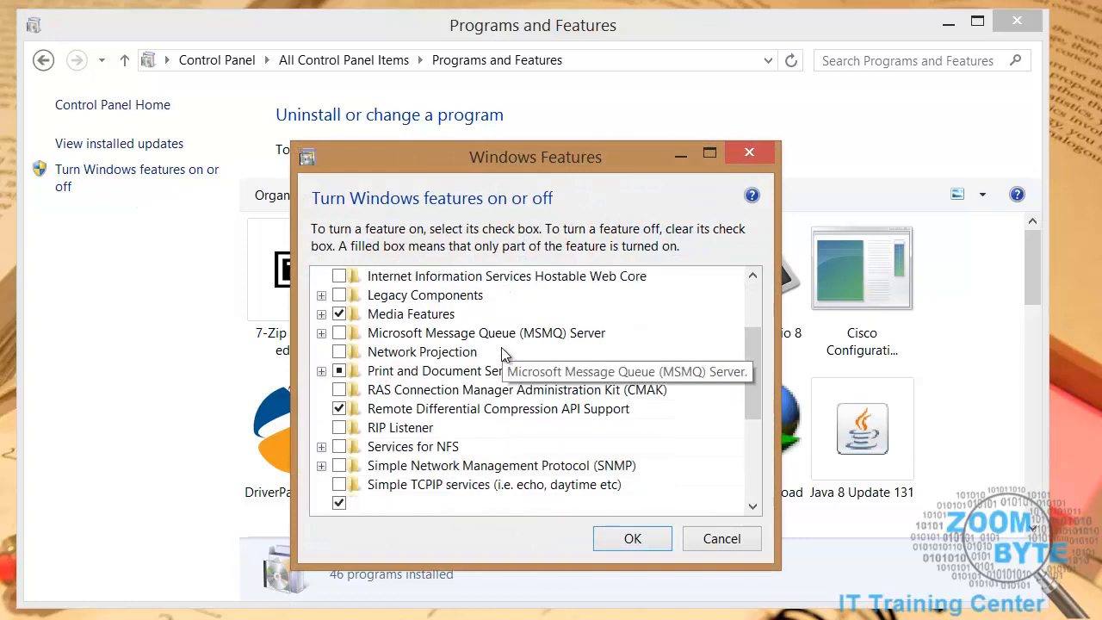
# Tick Telnet Client and Telnet Server and apply the feature changes
pyautogui.scroll(-3)
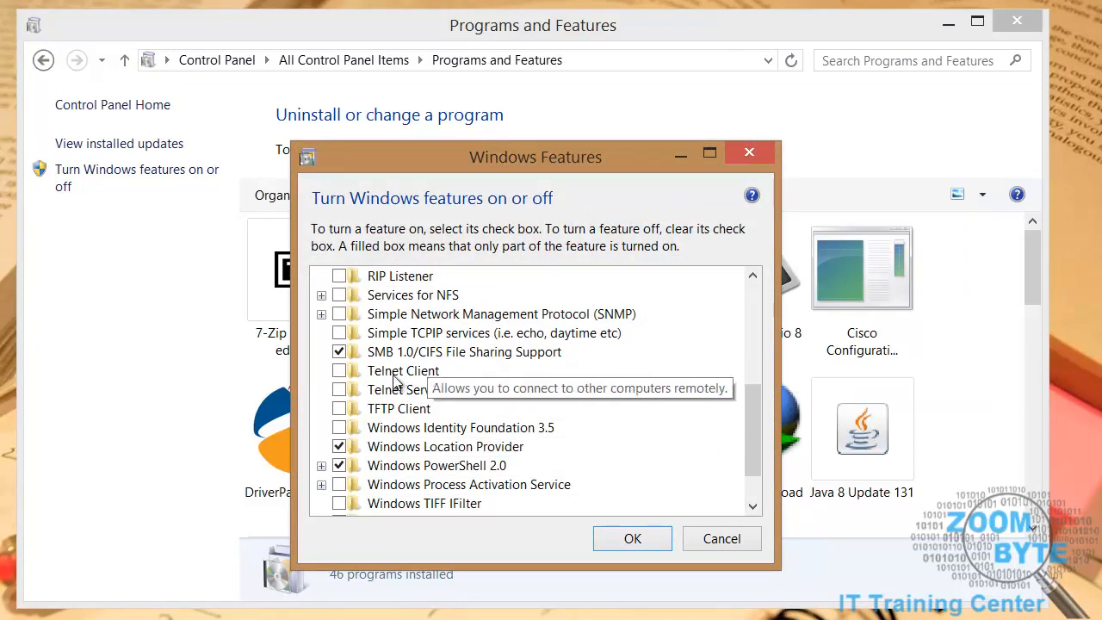
pyautogui.click(337, 370)
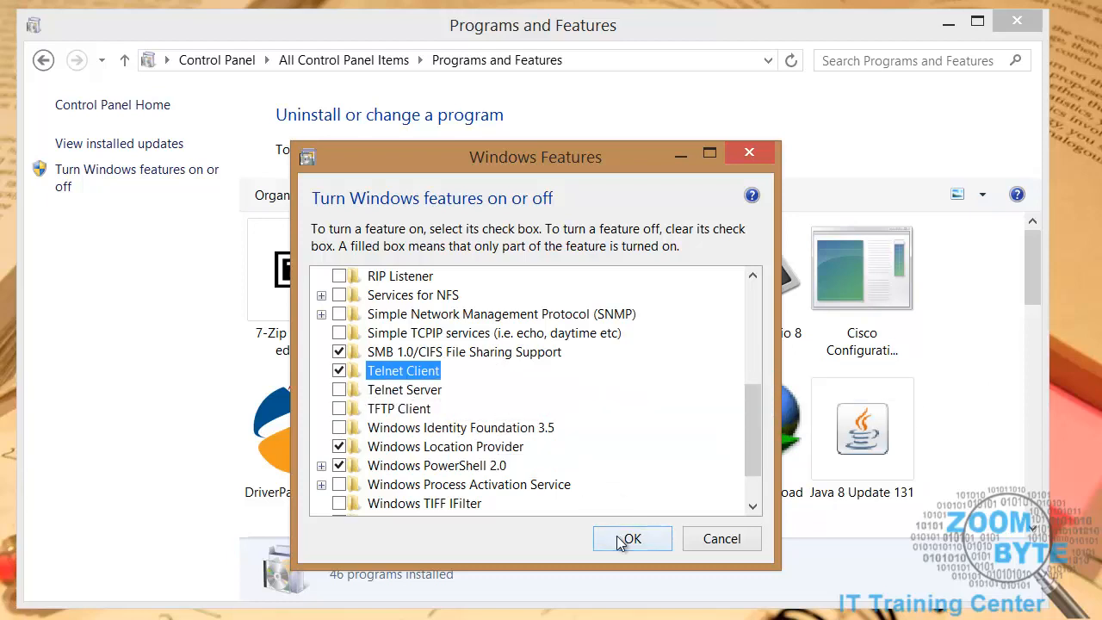
pyautogui.click(339, 389)
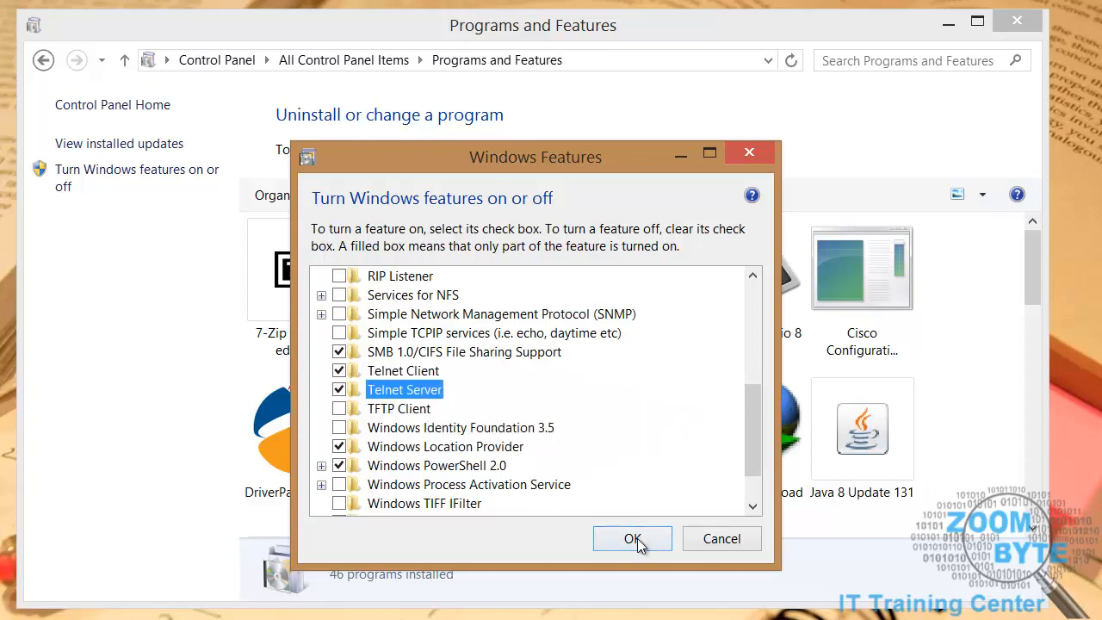
pyautogui.click(631, 537)
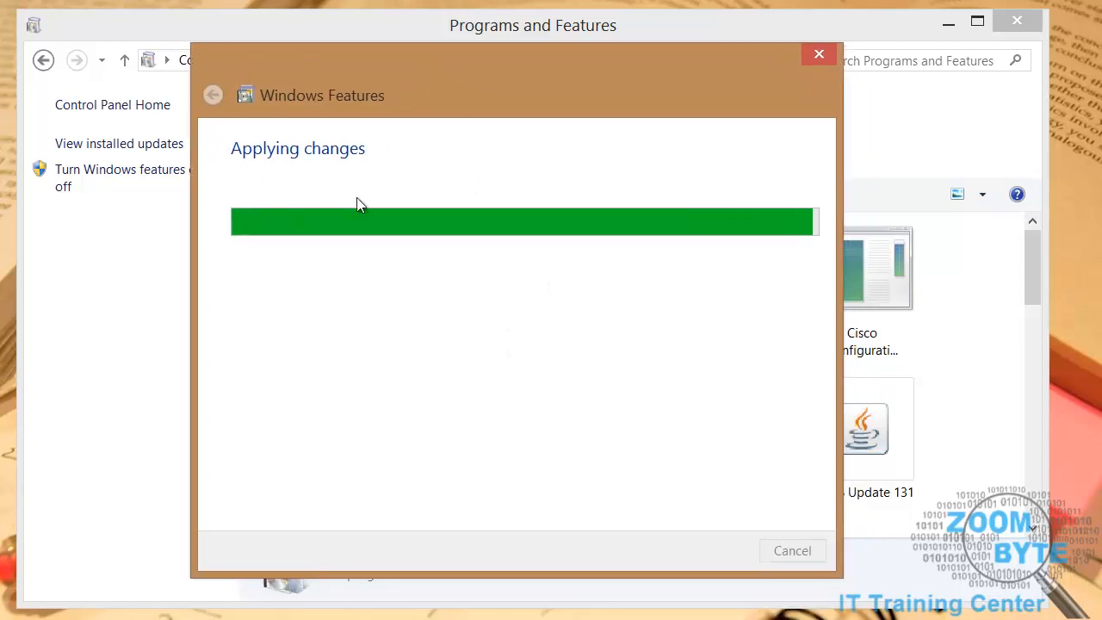
pyautogui.moveTo(490, 286)
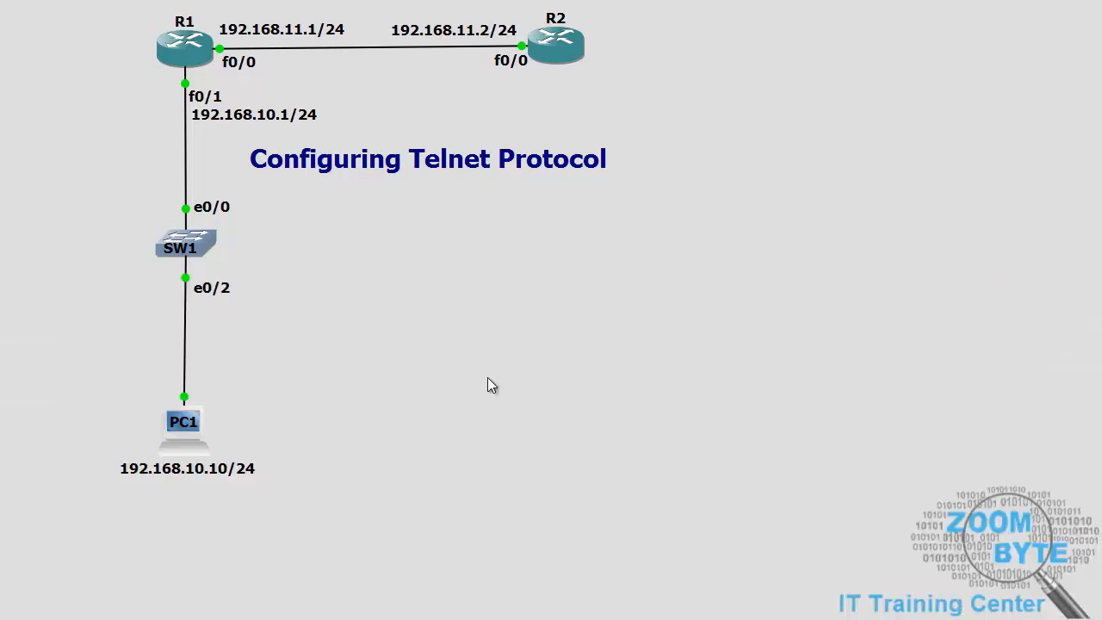
pyautogui.moveTo(324, 403)
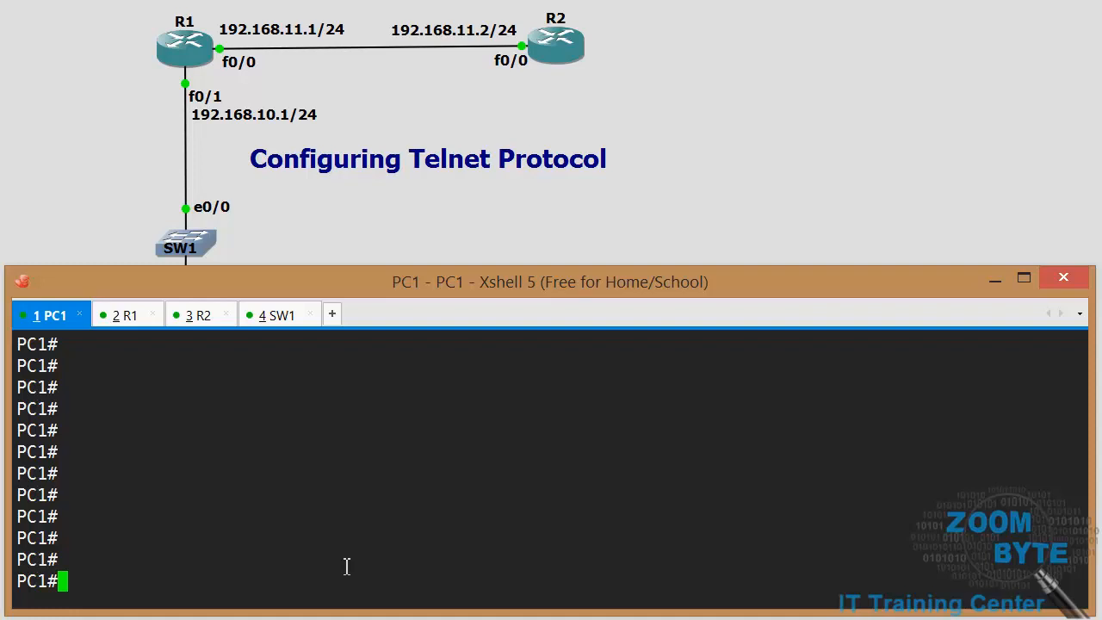
# On PC1 disable ip routing and set default gateway 192.168.10.1
pyautogui.write('conf ter')
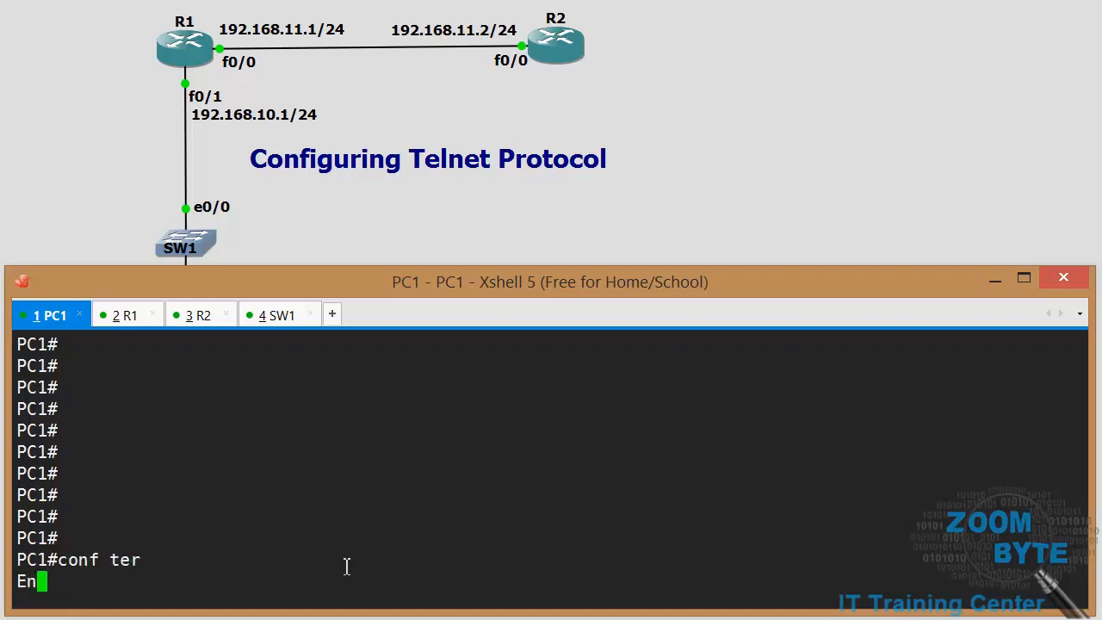
pyautogui.press('Return')
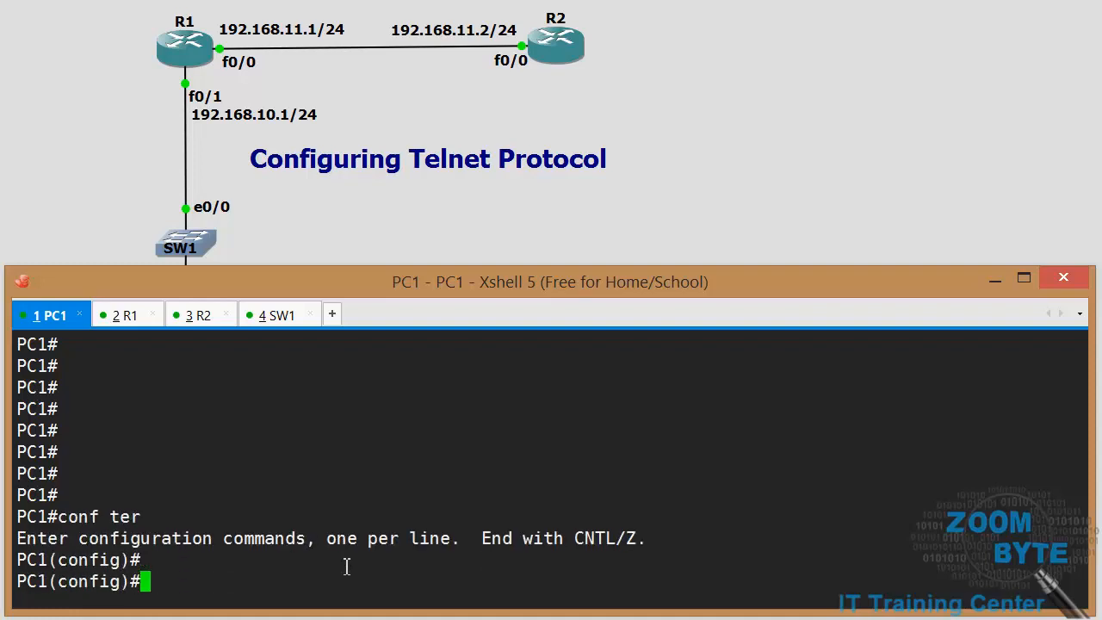
pyautogui.write('no ip routing')
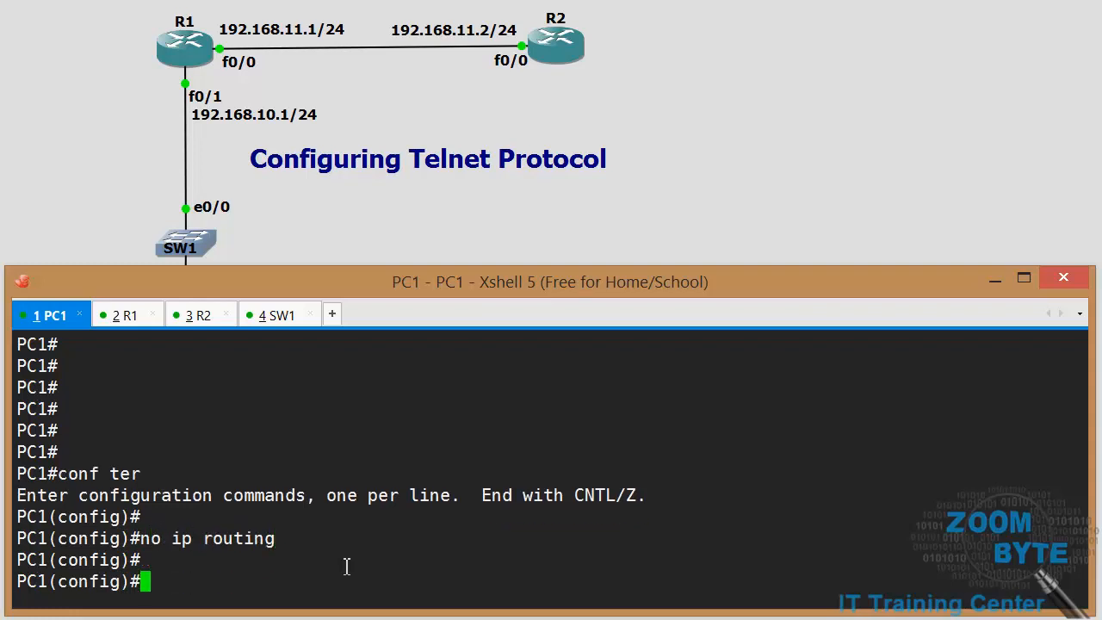
pyautogui.write('ip default-gateway')
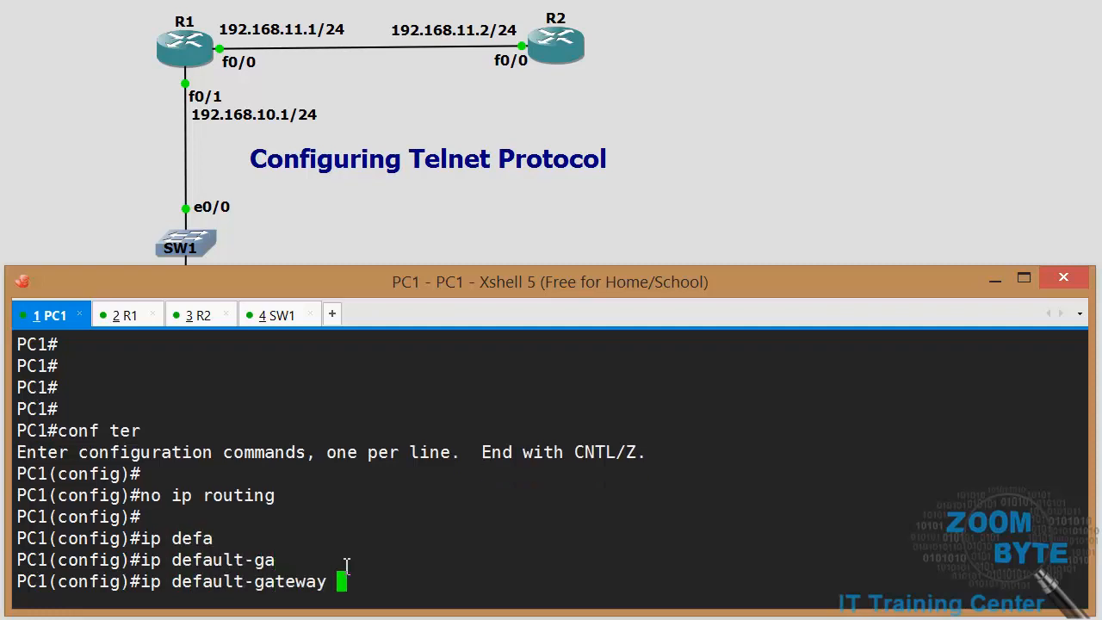
pyautogui.write('192.168.10.1')
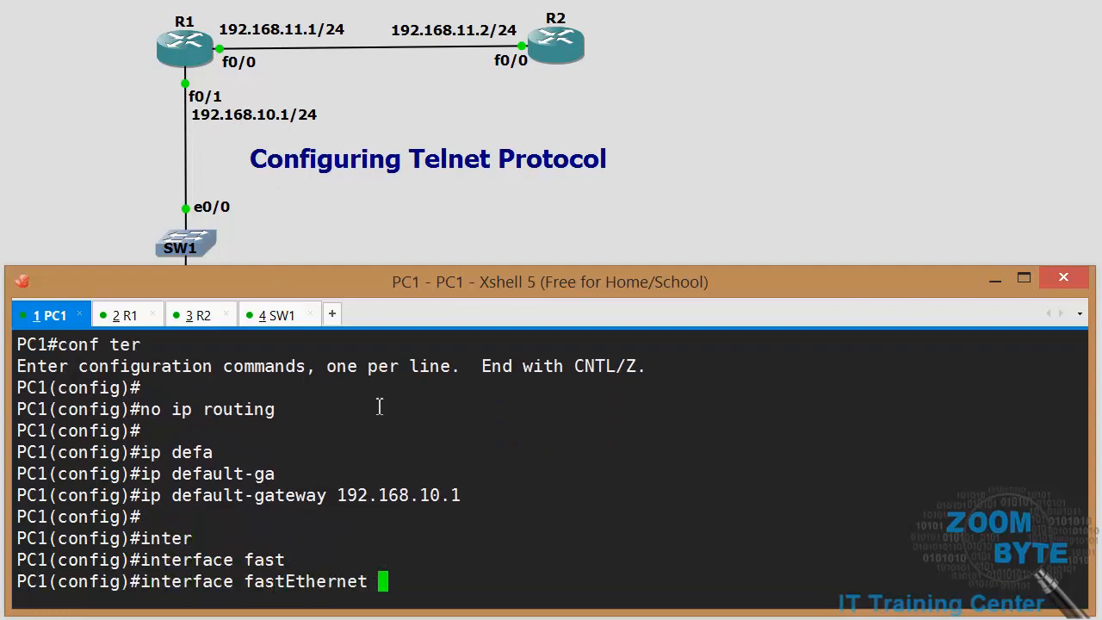
pyautogui.press('Return')
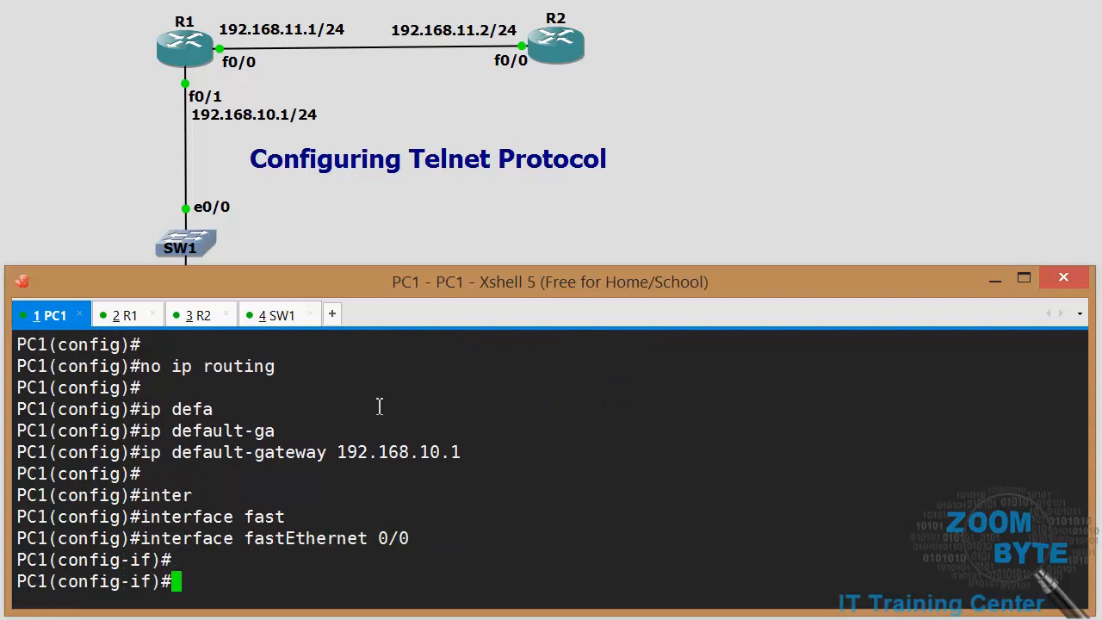
pyautogui.moveTo(395, 326)
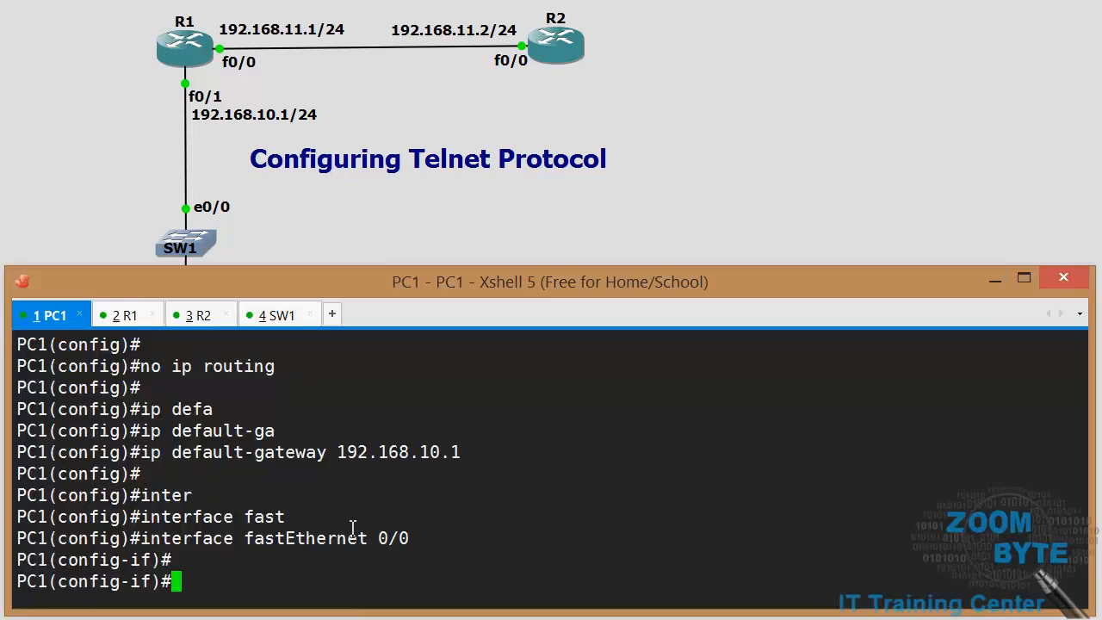
# Give PC1's fastEthernet 0/0 the address 192.168.10.10/24 and bring it up
pyautogui.write('ip add 19')
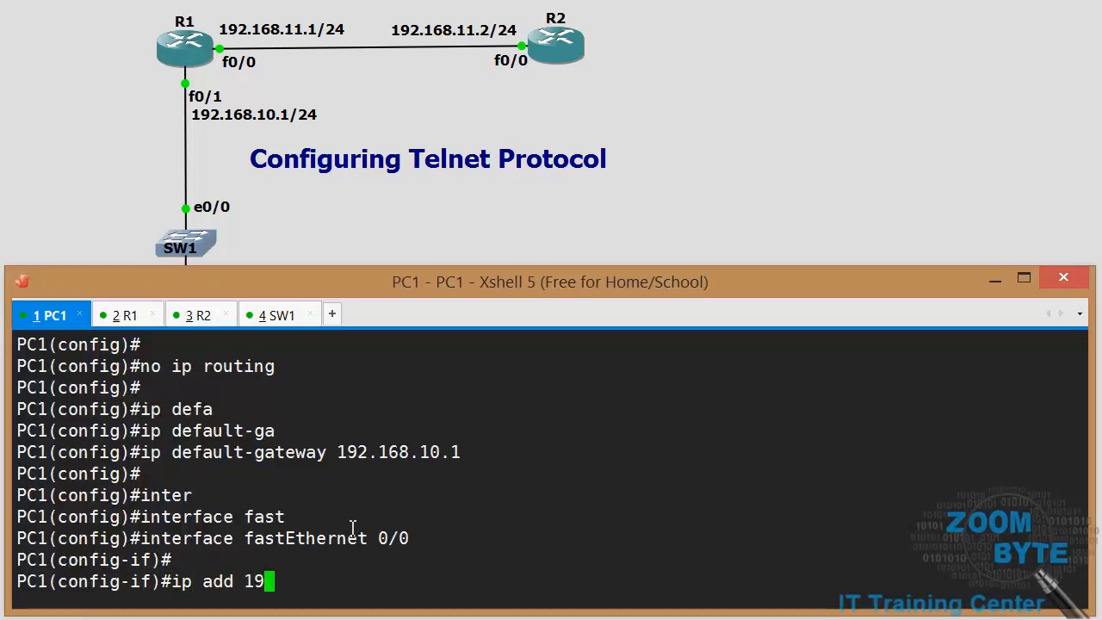
pyautogui.write('2.168.10.10')
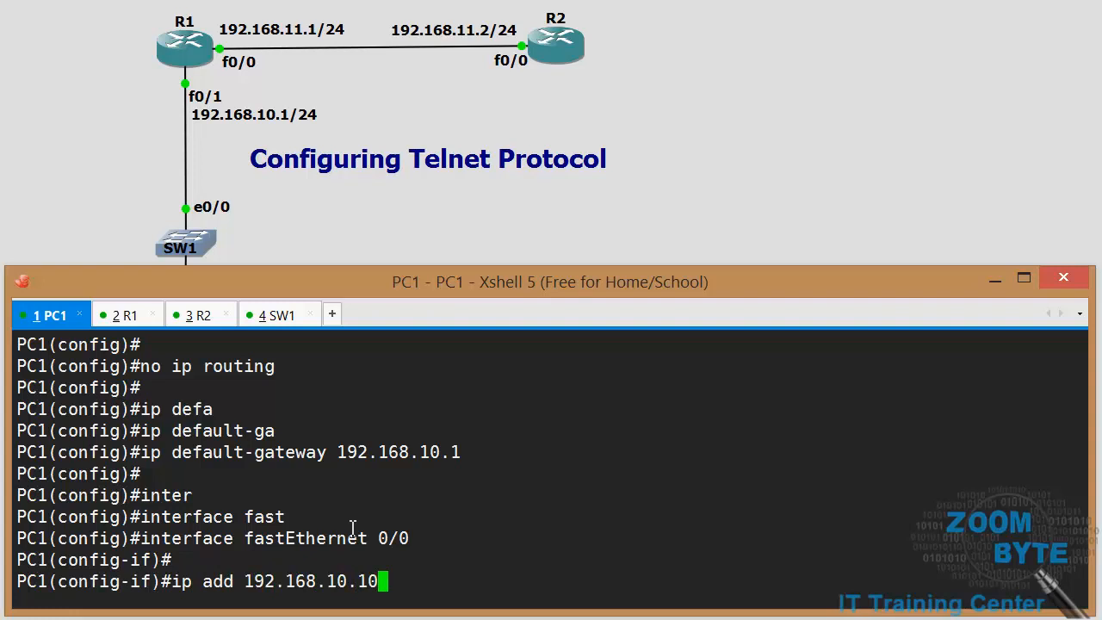
pyautogui.write('255.255.255.0')
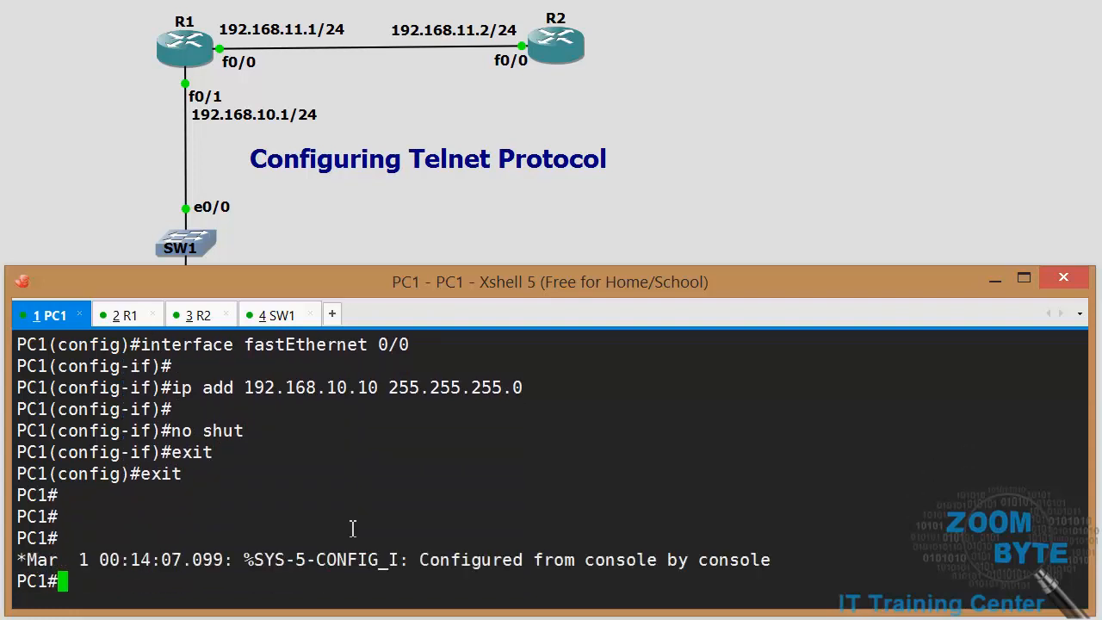
pyautogui.scroll(-3)
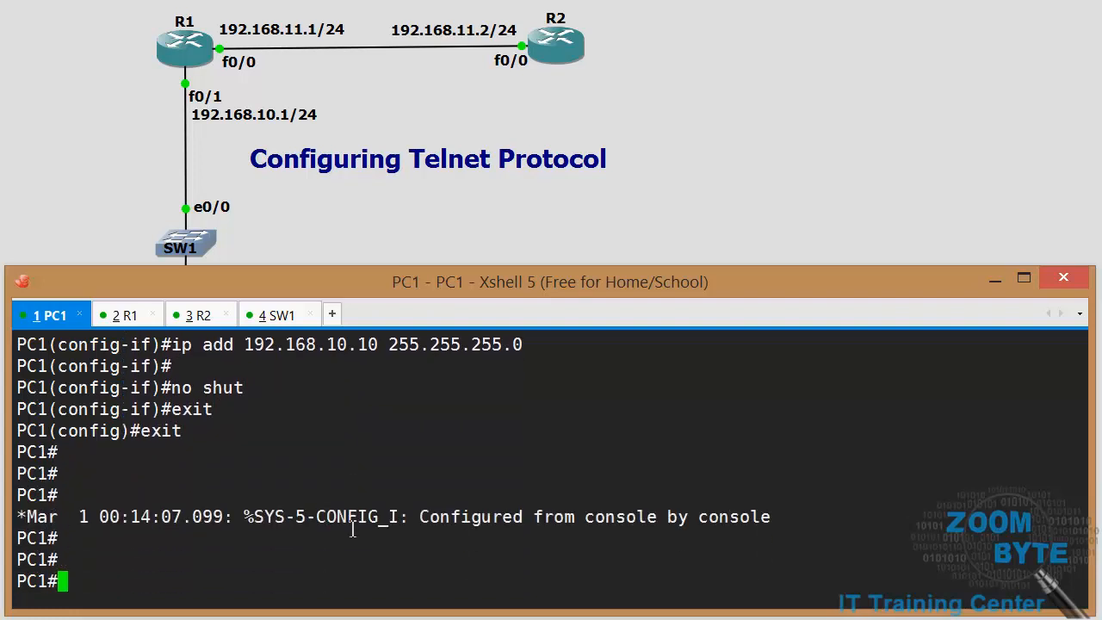
# From PC1 ping 192.168.10.1 and telnet into R1, logging in as Ahmad
pyautogui.write('ping 192.168.10.')
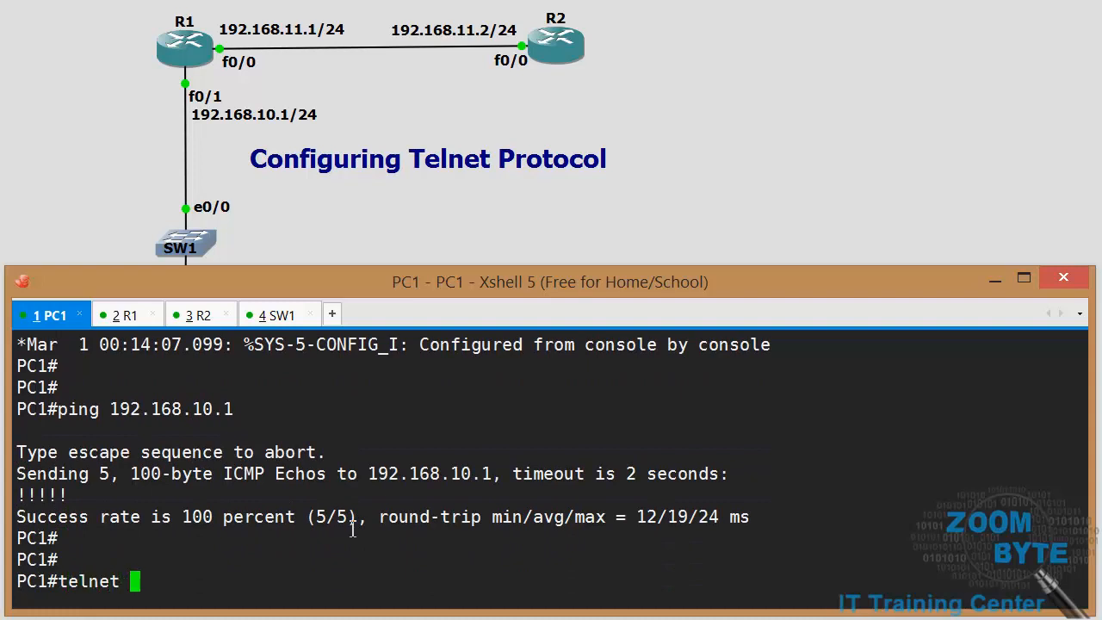
pyautogui.write('192.168.10.1')
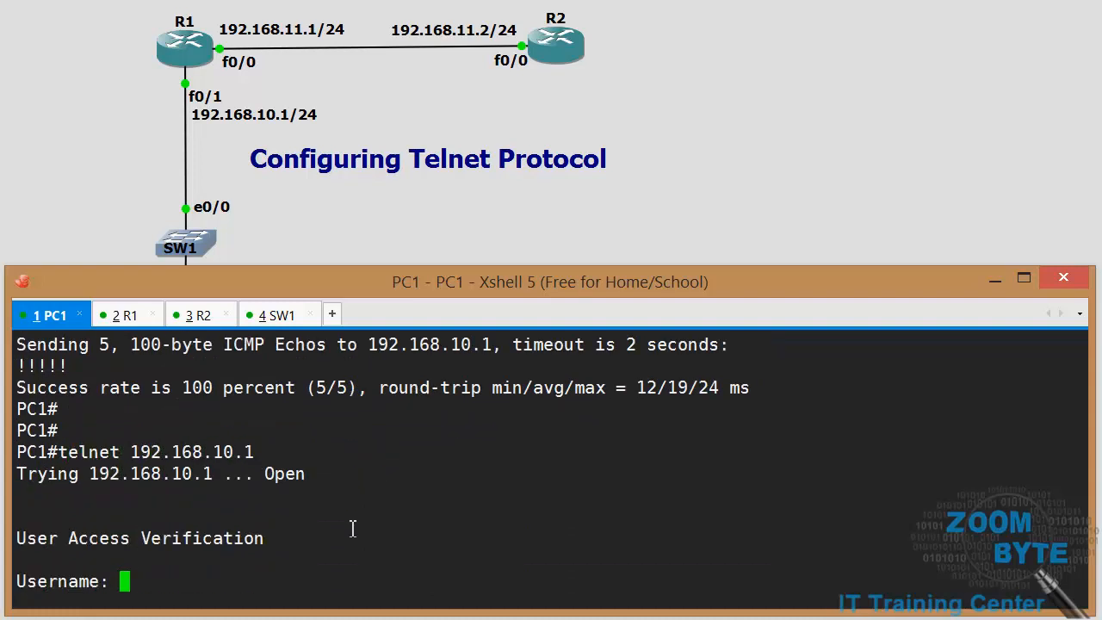
pyautogui.write('Ahma')
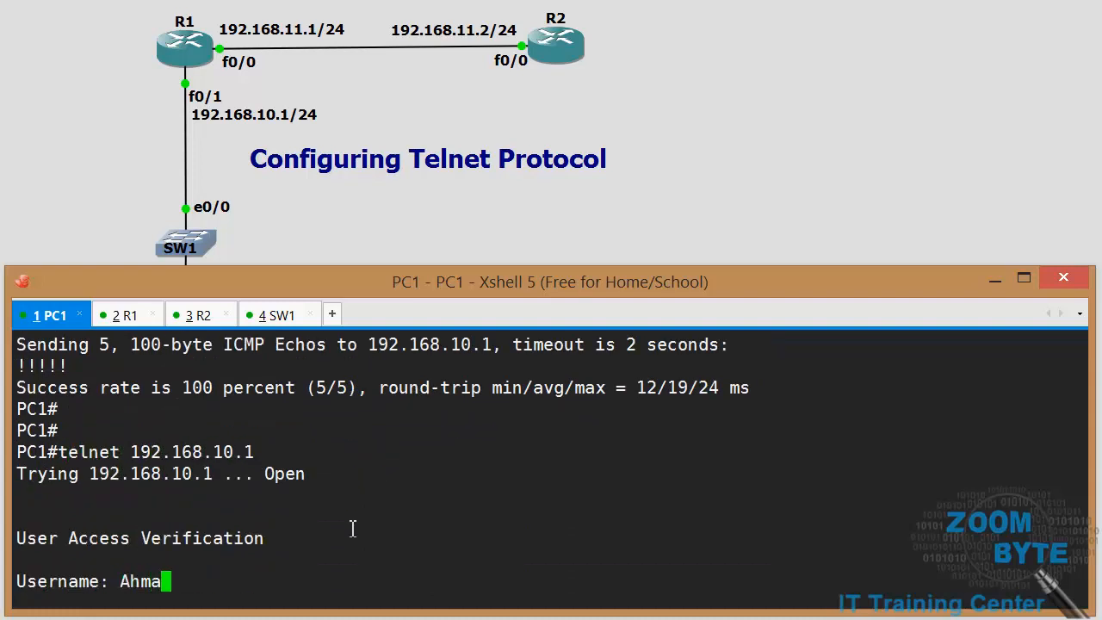
pyautogui.press('Return')
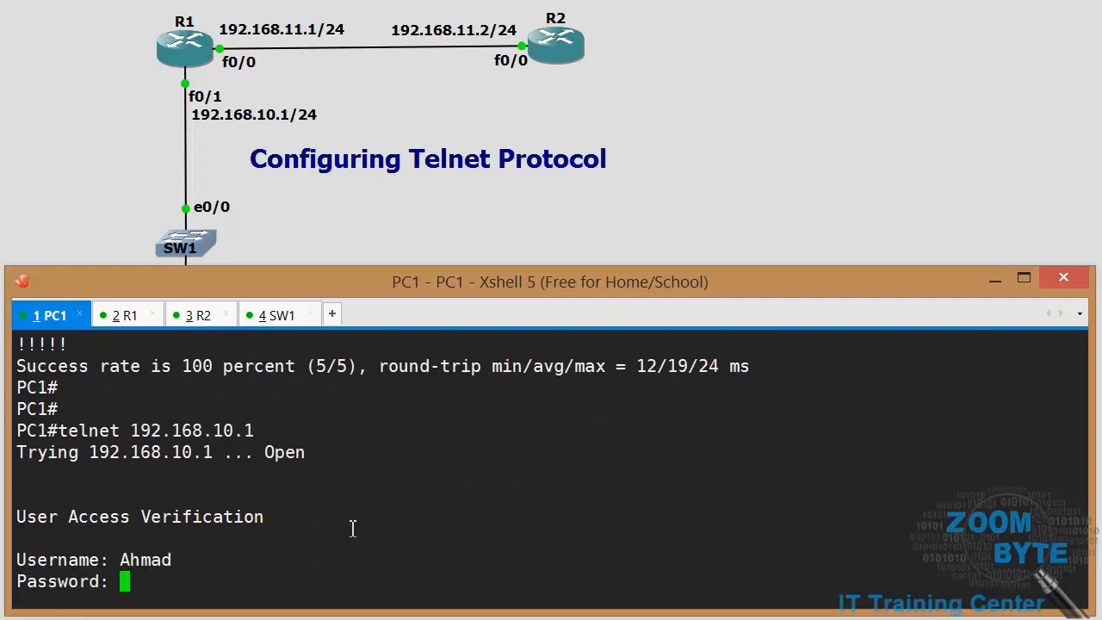
pyautogui.press('Return')
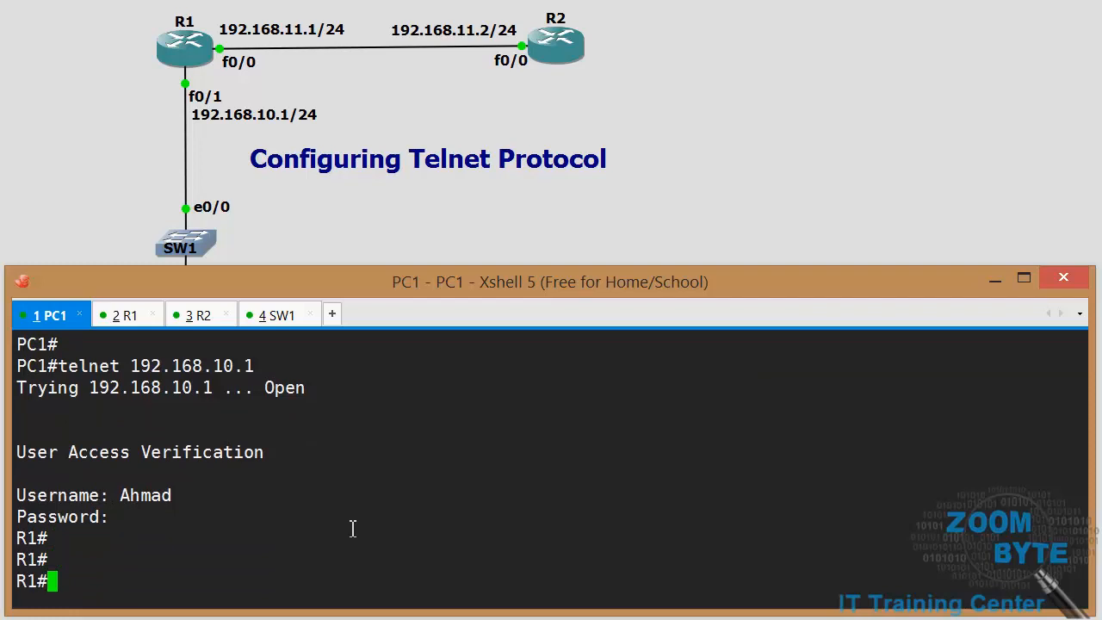
pyautogui.moveTo(184, 49)
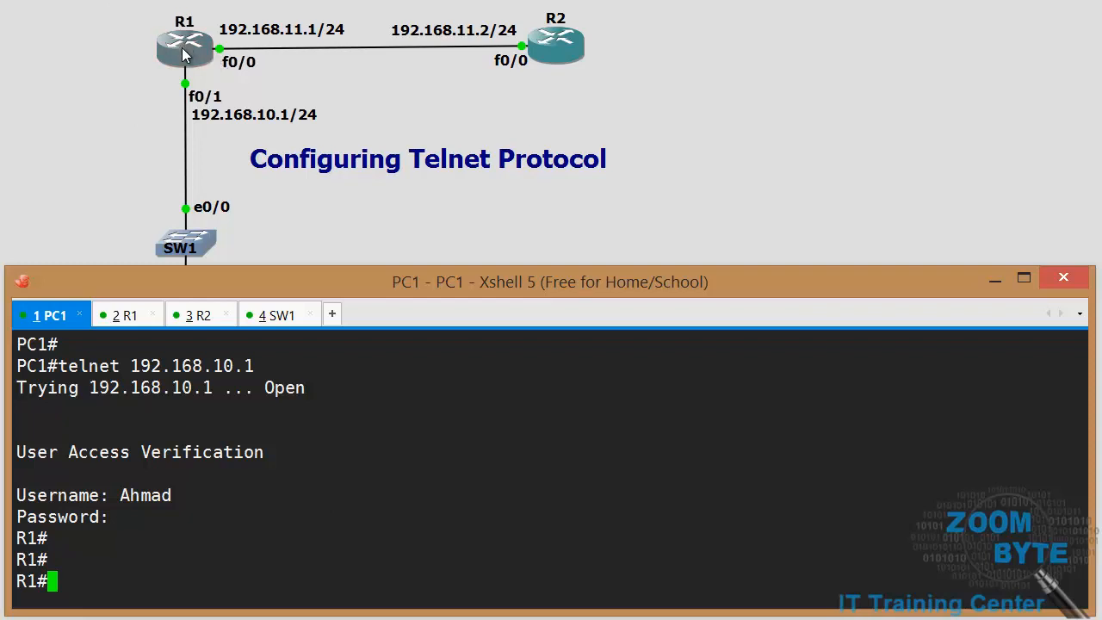
# From R1 ping 192.168.11.2 and attempt telnet to R2, which is refused without a password
pyautogui.write('ping 19')
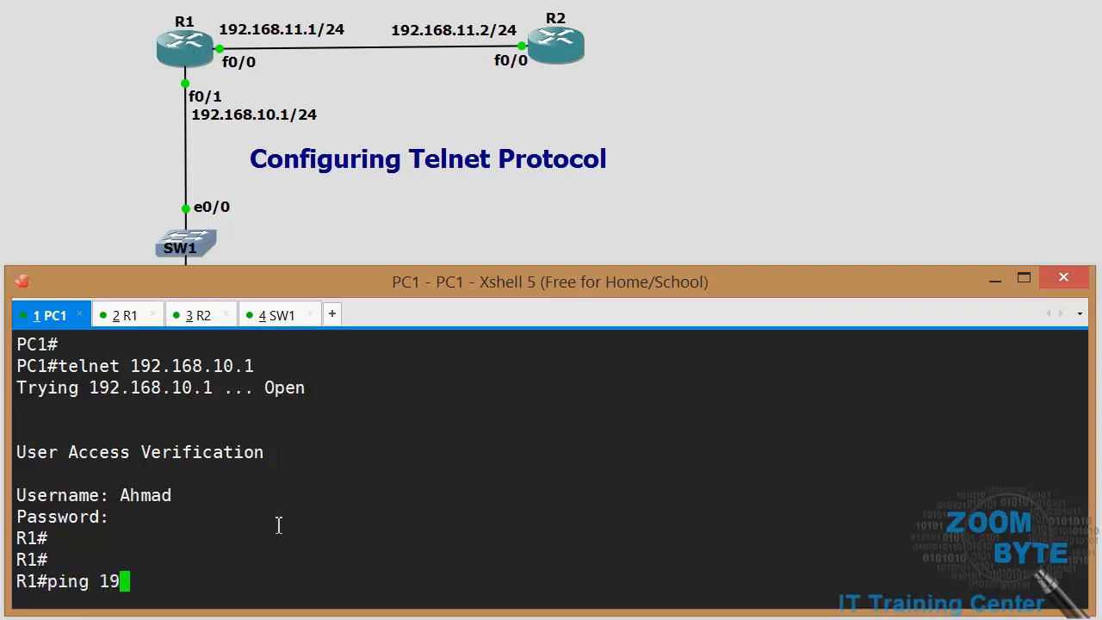
pyautogui.write('2.168.11.2')
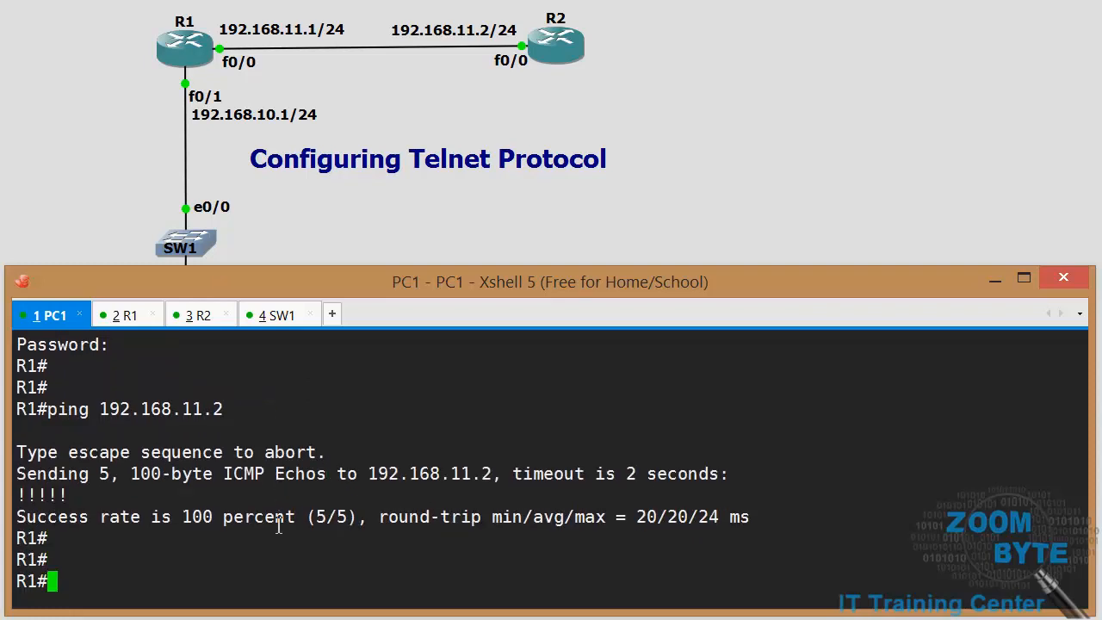
pyautogui.write('telnet 192.16')
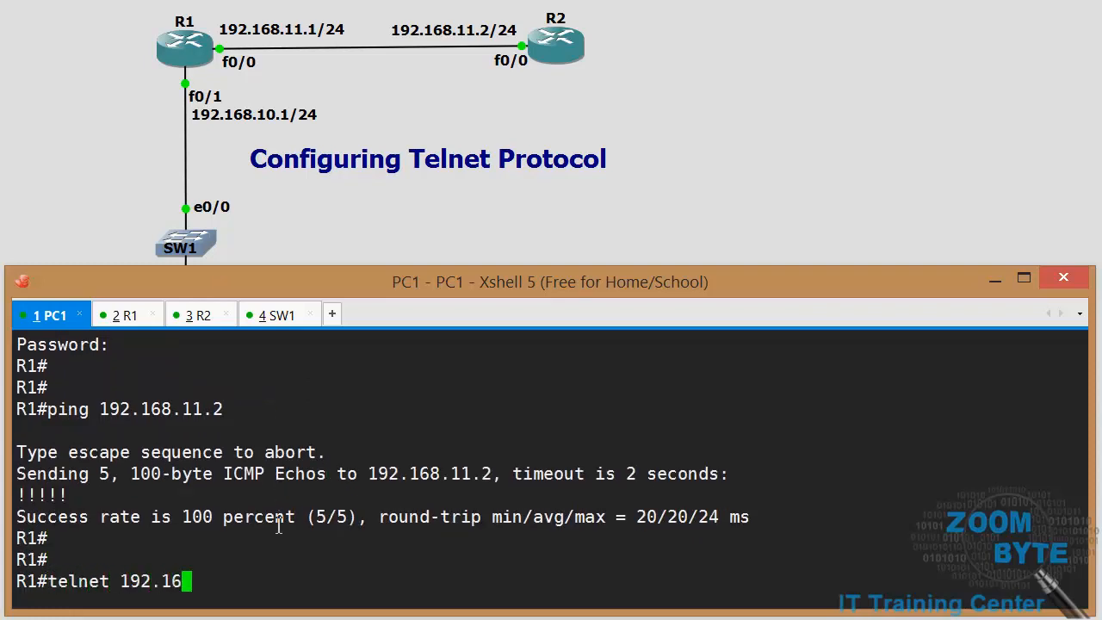
pyautogui.press('Return')
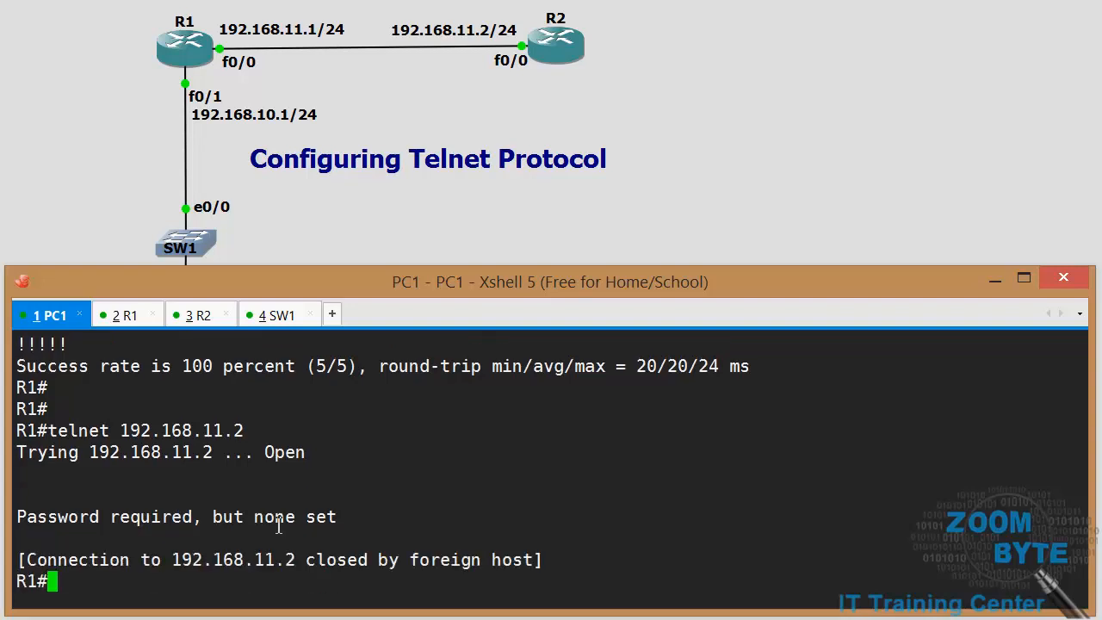
pyautogui.moveTo(272, 482)
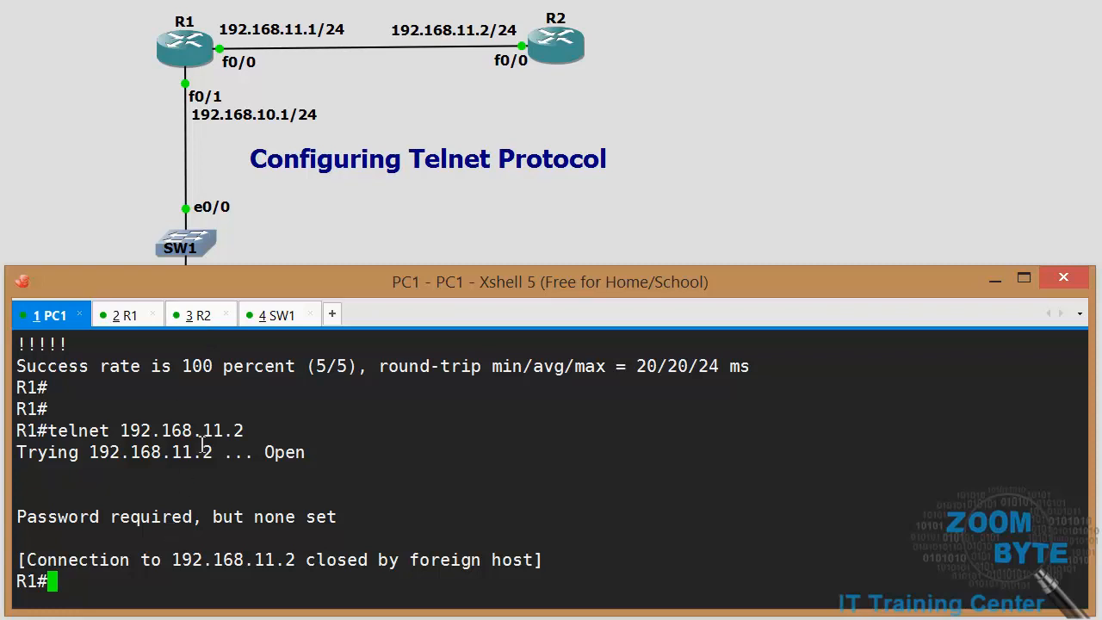
pyautogui.click(198, 315)
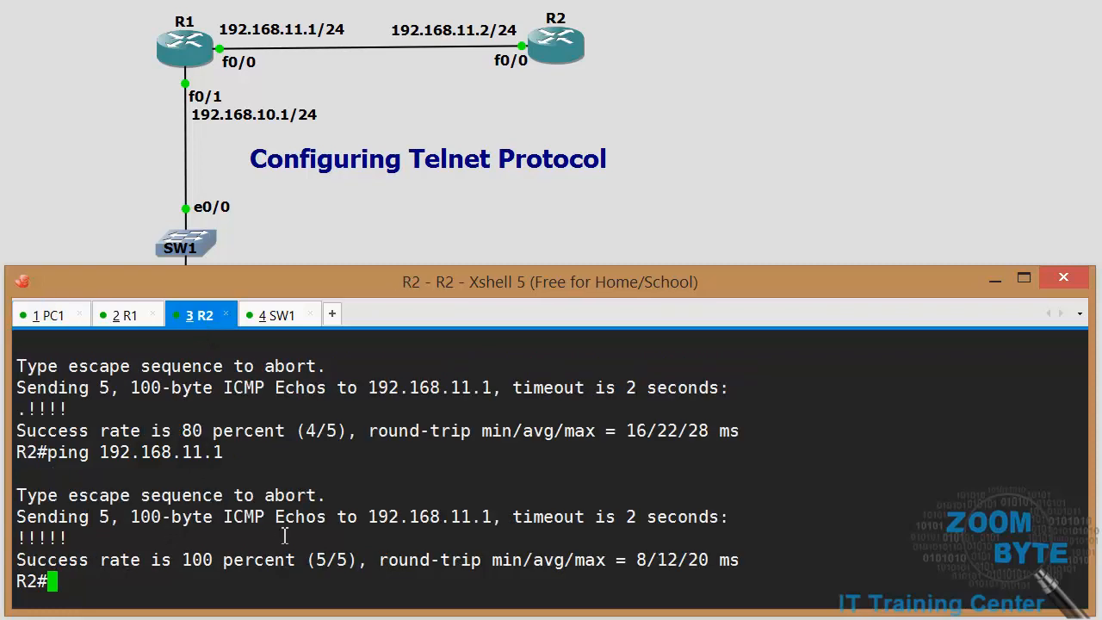
pyautogui.write('line')
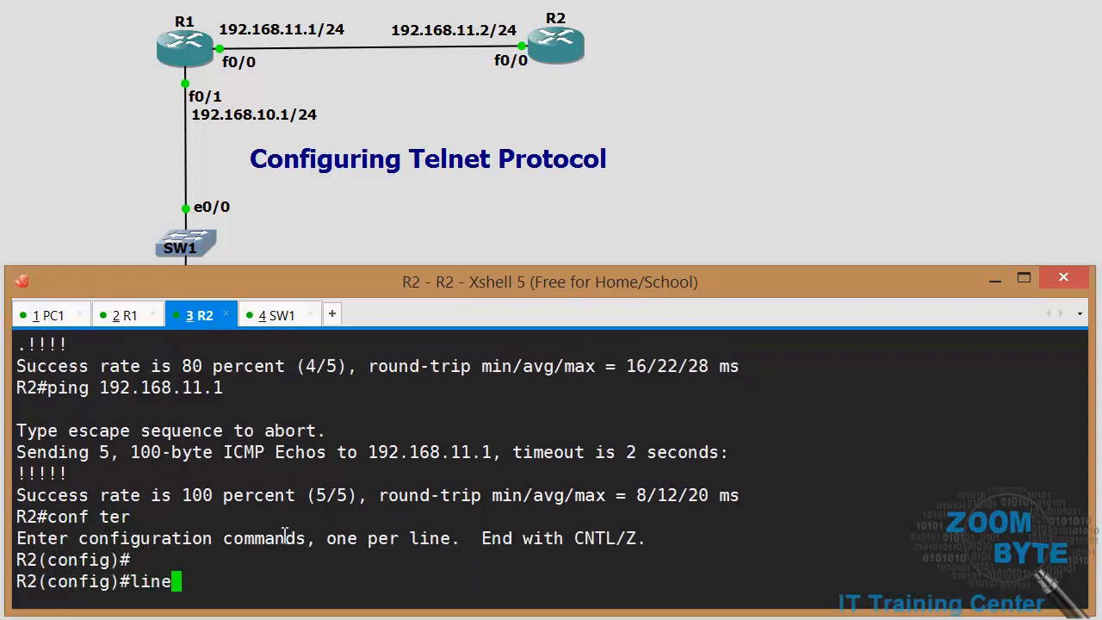
pyautogui.write('vty 0 9')
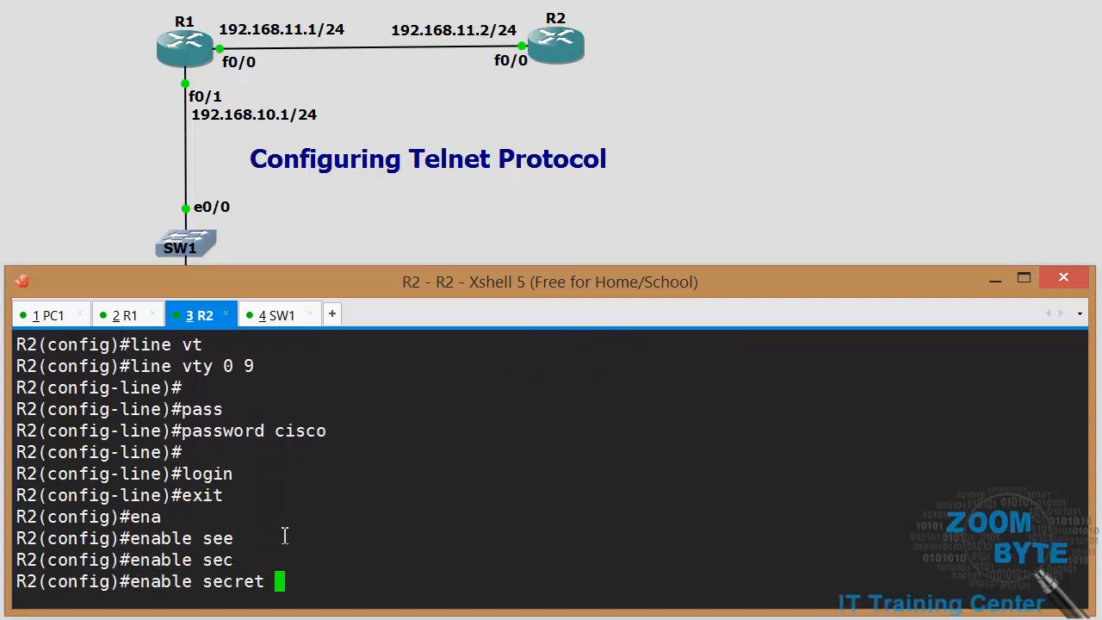
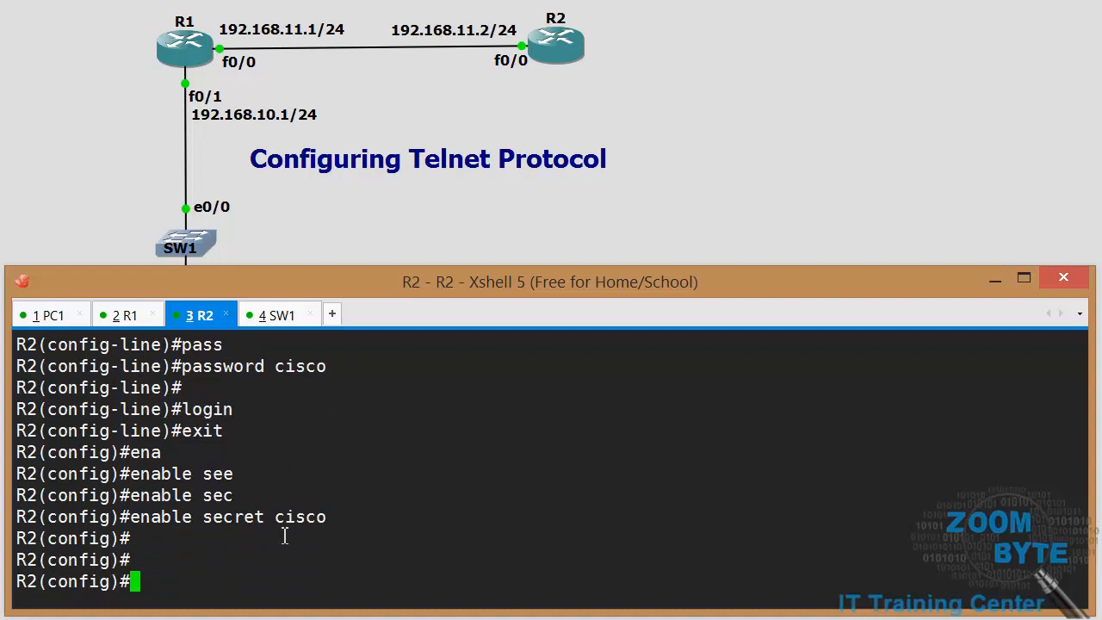
pyautogui.click(49, 314)
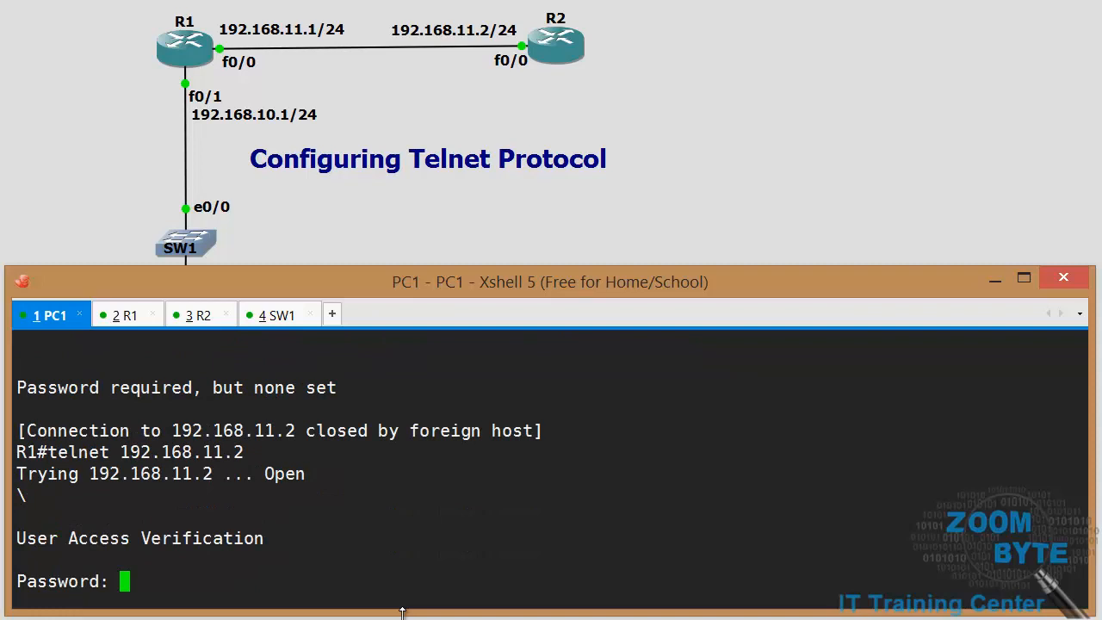
# Log into R2 from R1 with the new passwords, exit back to PC1, and ping 192.168.11.2
pyautogui.press('Return')
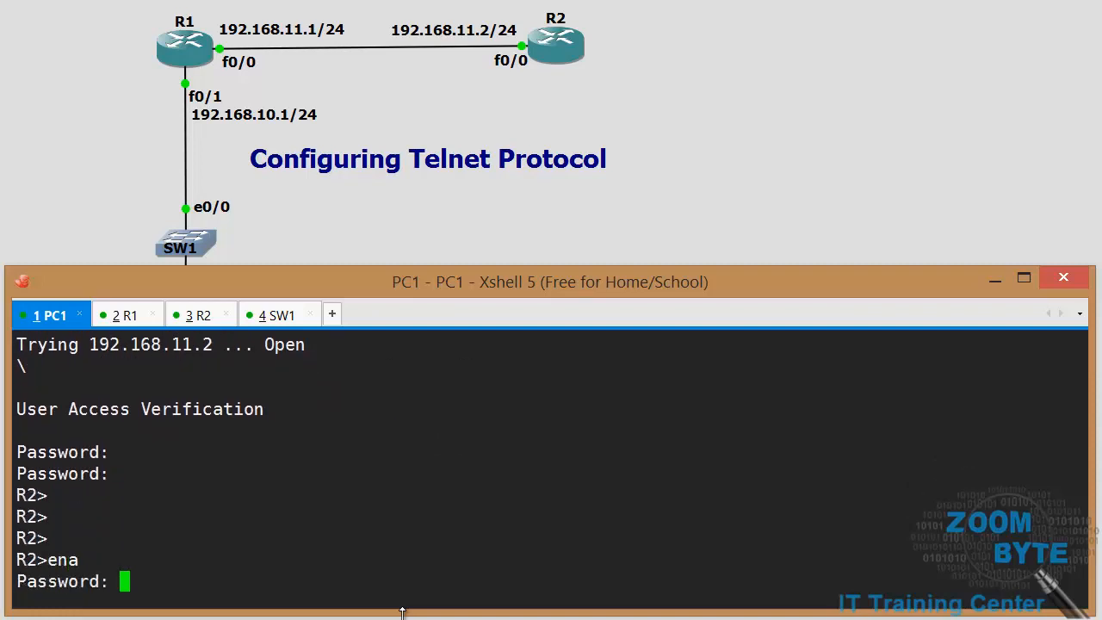
pyautogui.write('exi')
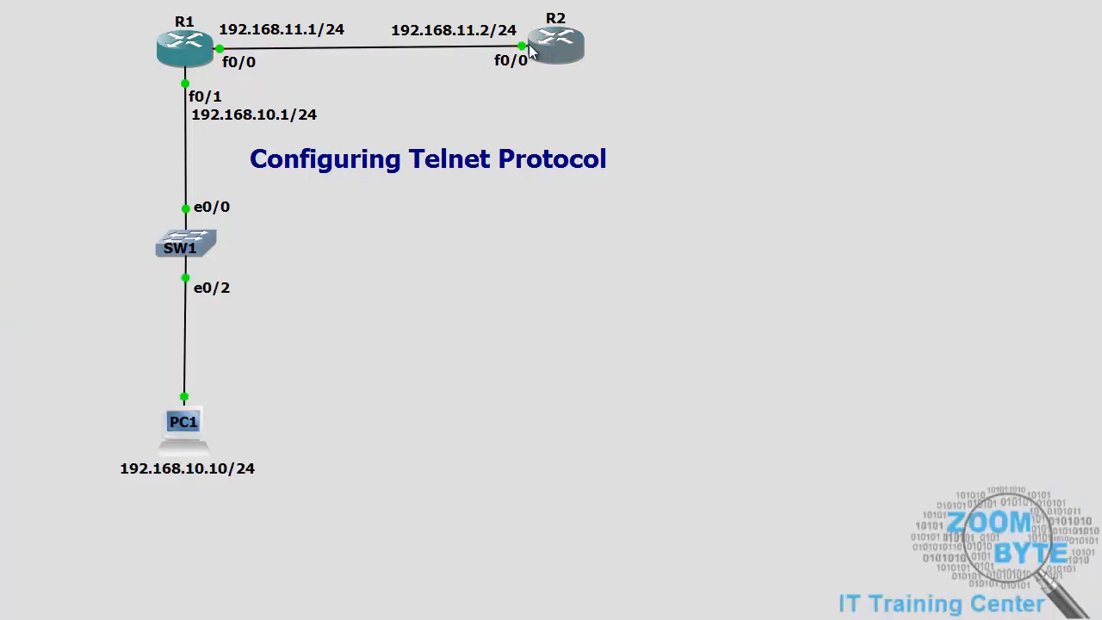
pyautogui.moveTo(222, 385)
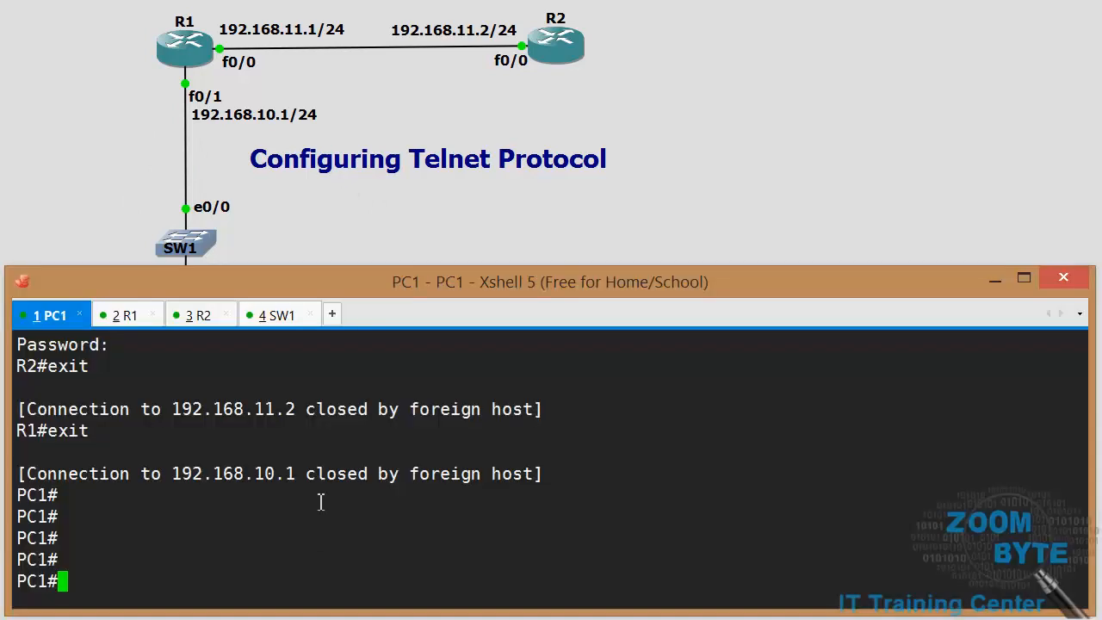
pyautogui.write('ping 192.168.2')
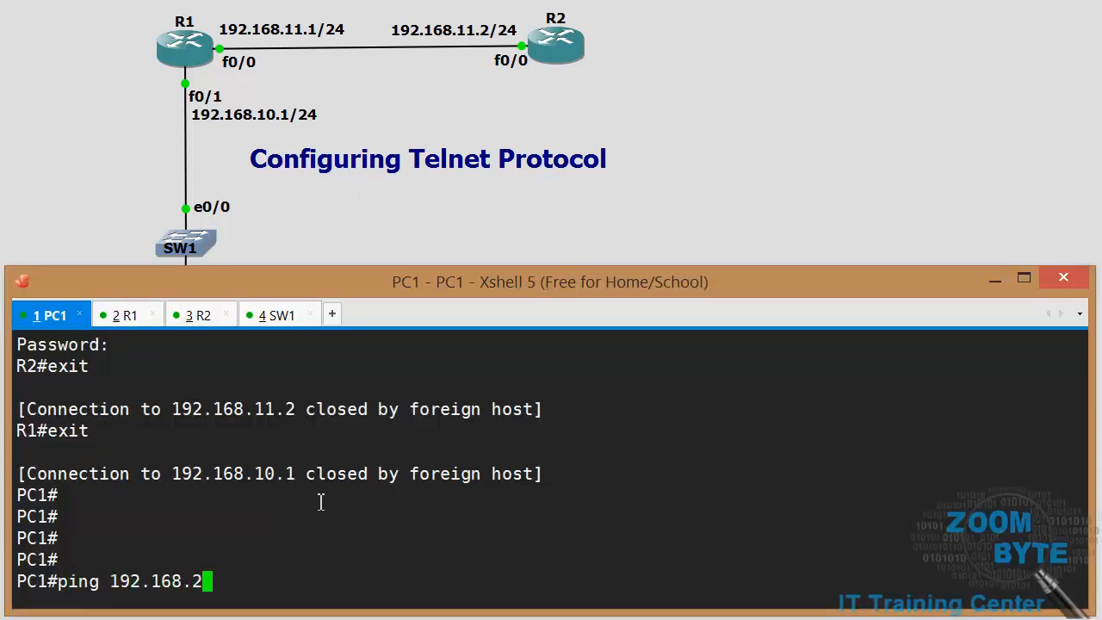
pyautogui.press('Return')
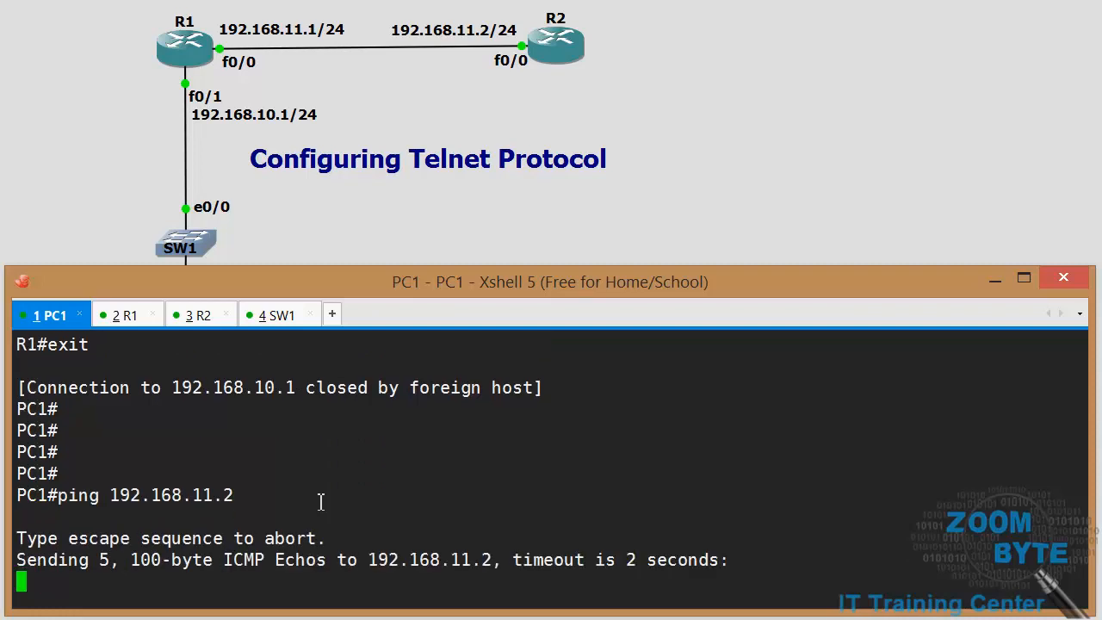